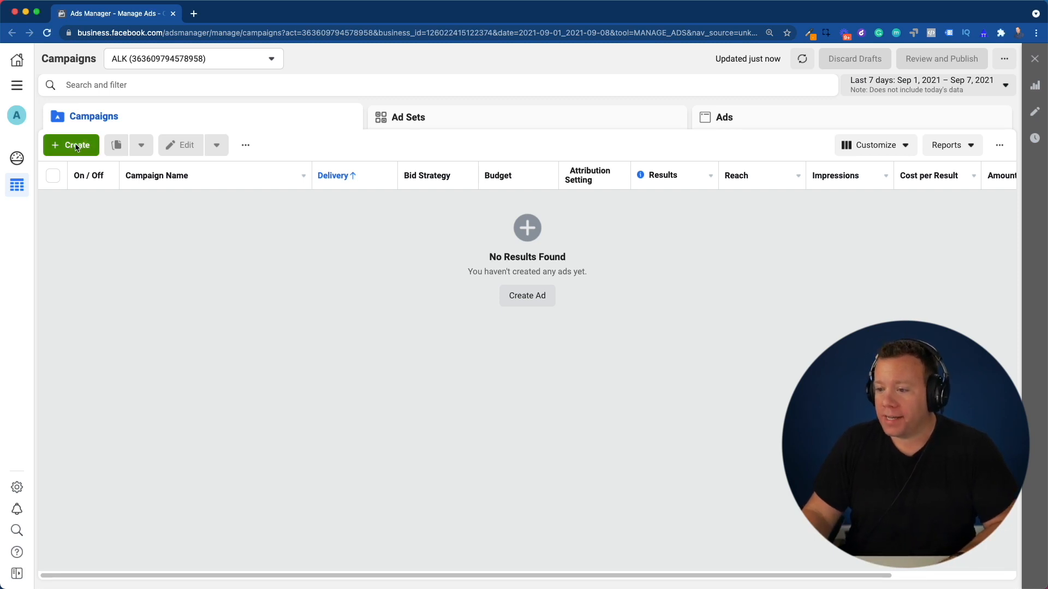
- Start a new campaign with the Conversions objective
{"action": "left_click", "coordinate": [71, 146]}
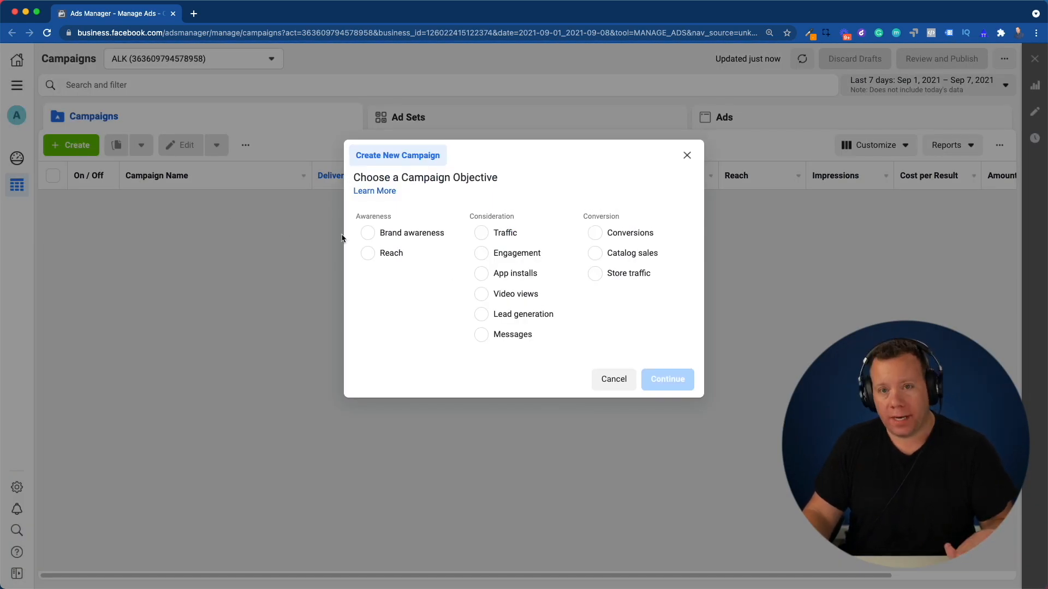
{"action": "mouse_move", "coordinate": [599, 233]}
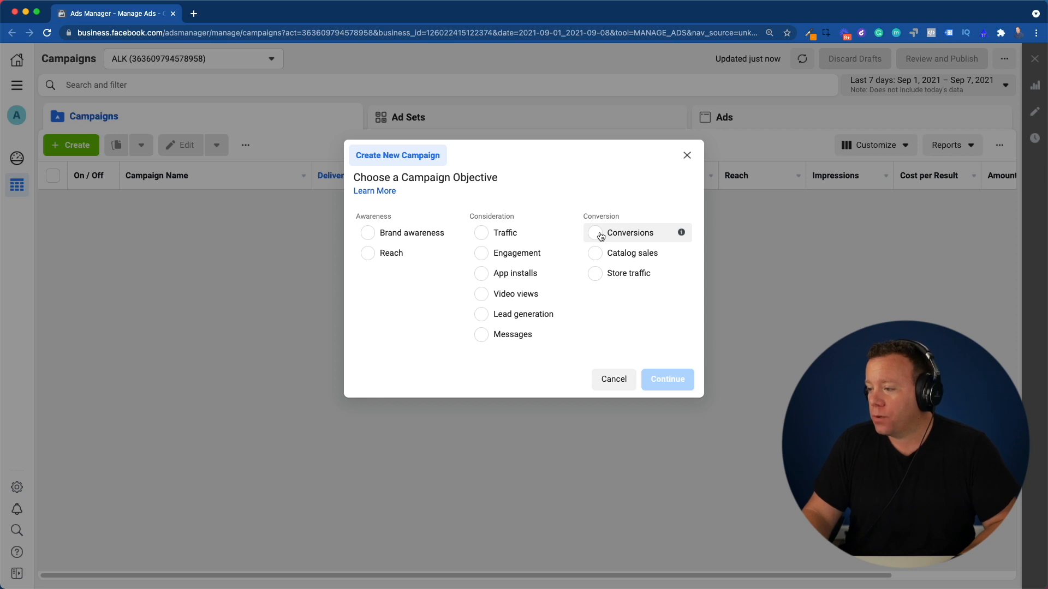
{"action": "left_click", "coordinate": [594, 232]}
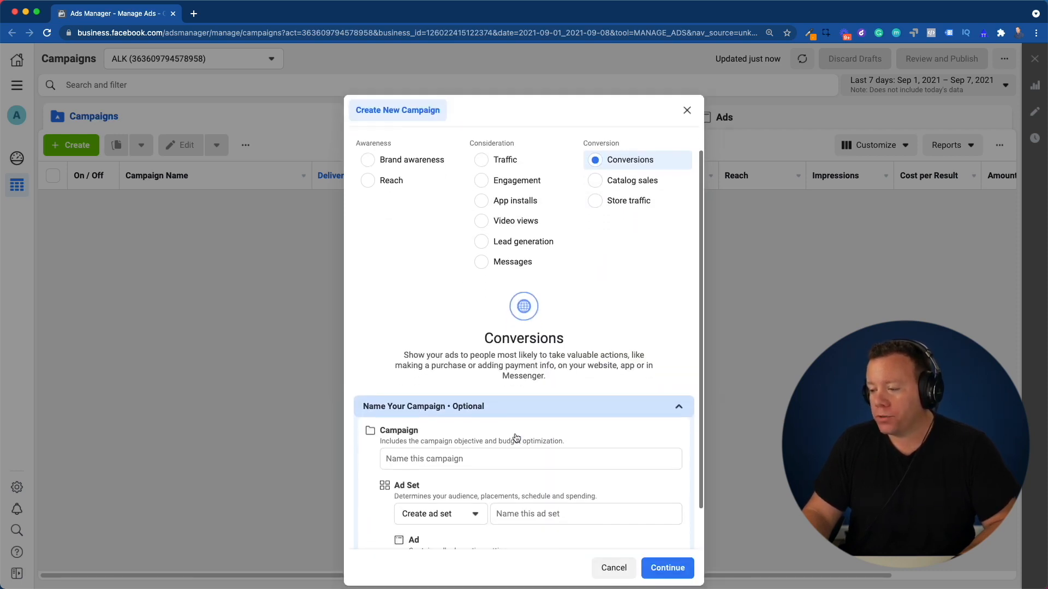
{"action": "scroll", "scroll_direction": "down", "scroll_amount": 3}
{"action": "type", "text": "Website Visitors - 30 Days - Purchase"}
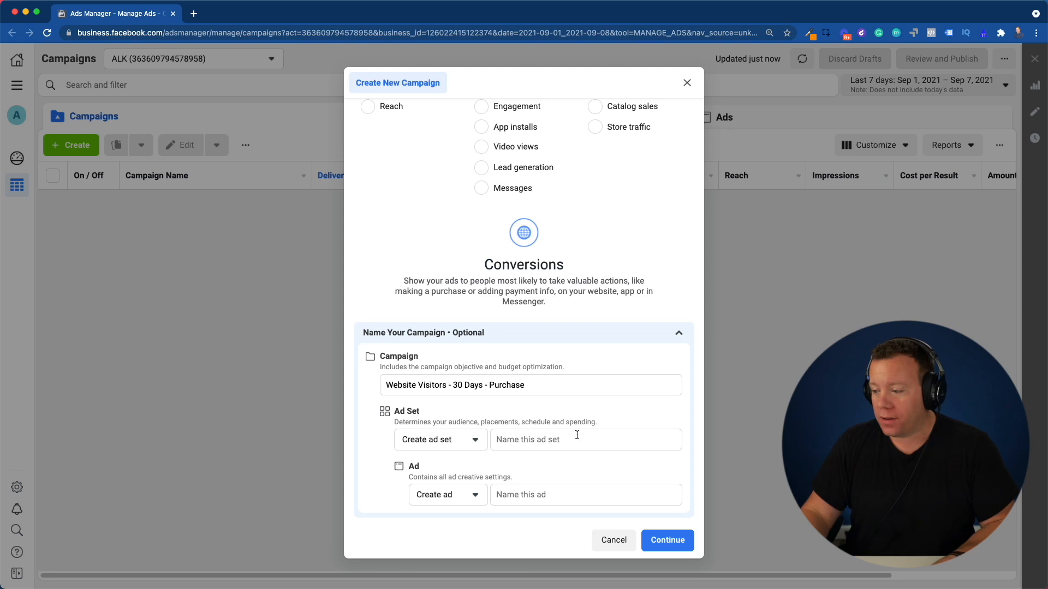
- Name the ad set 'Exc. iOS' and the ad 'template', then continue to create them
{"action": "type", "text": "Exc. iOS"}
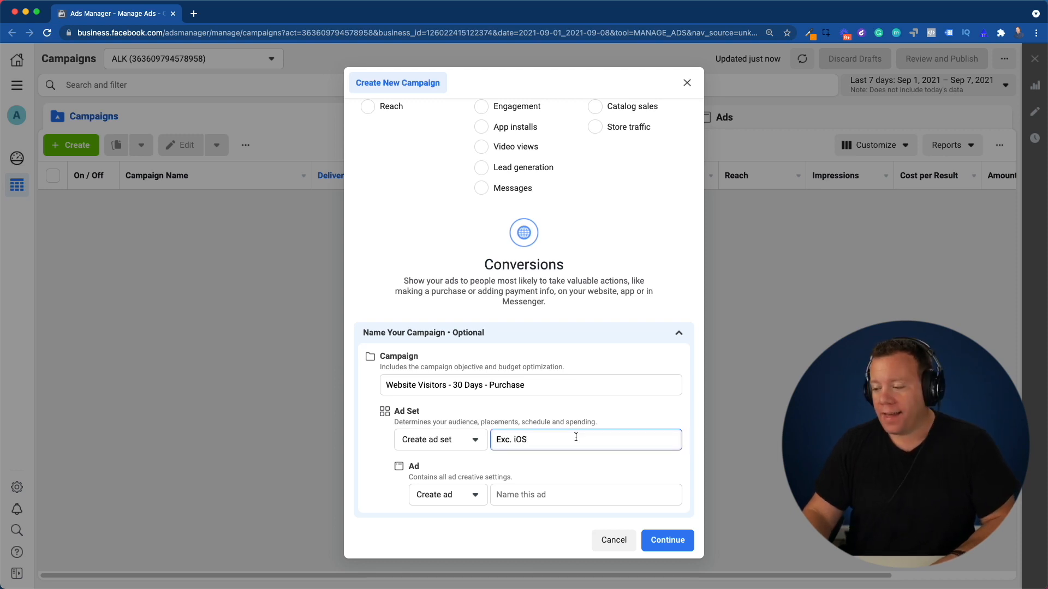
{"action": "mouse_move", "coordinate": [590, 468]}
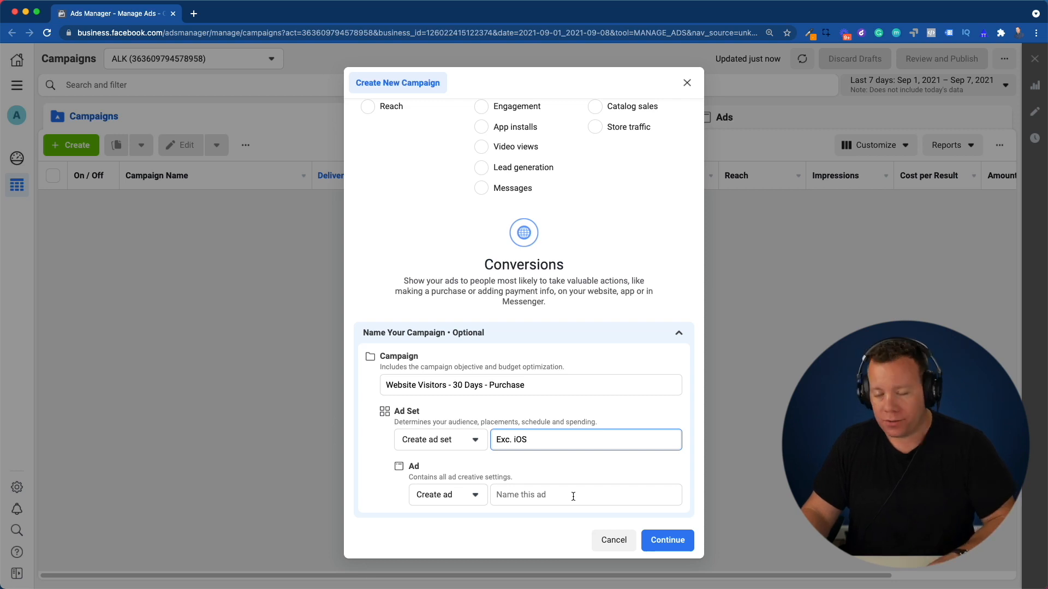
{"action": "type", "text": "template"}
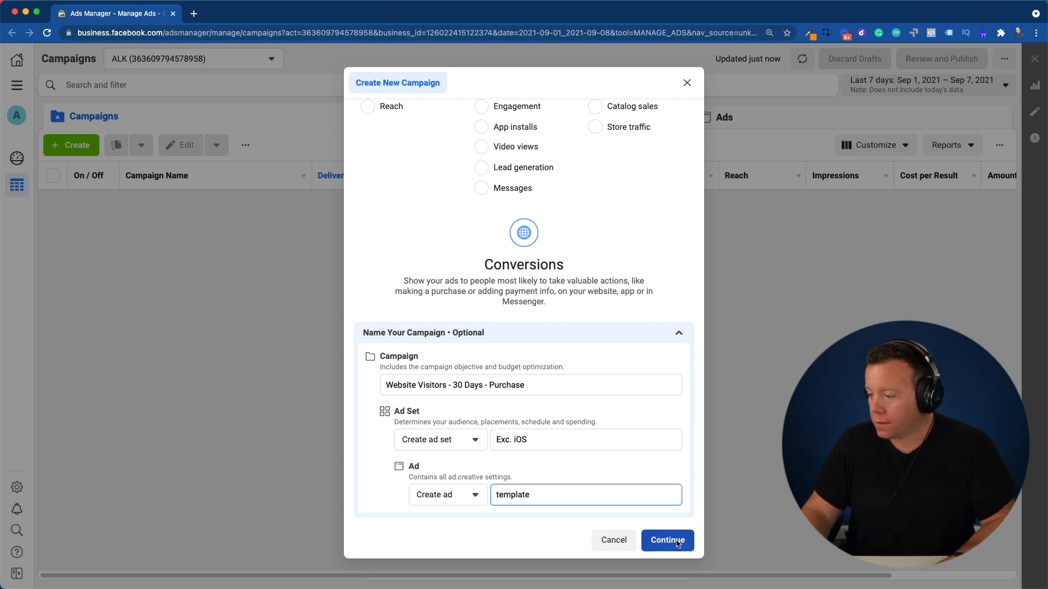
{"action": "left_click", "coordinate": [666, 540]}
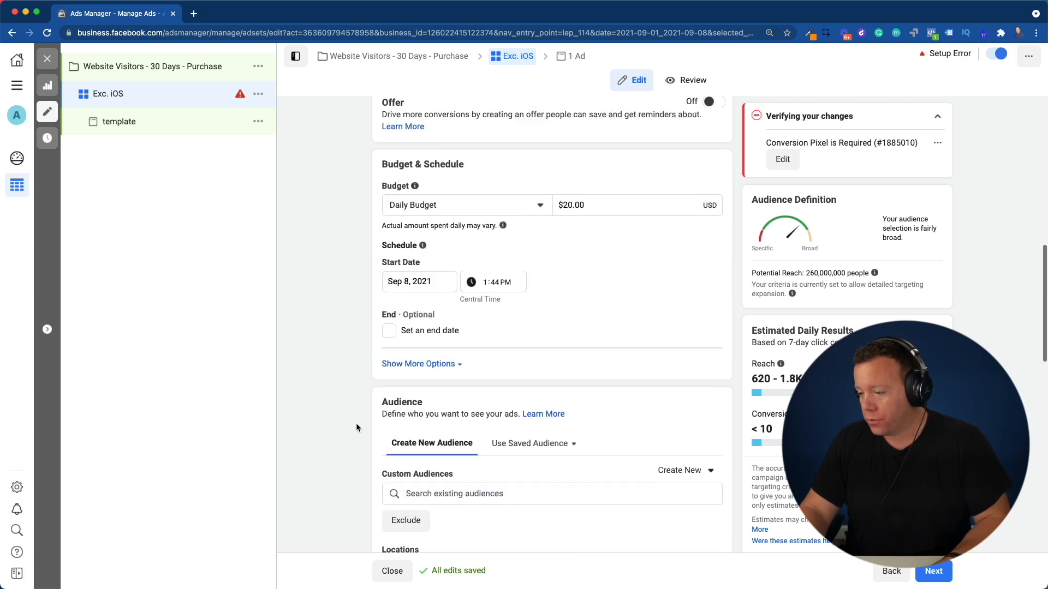
- Switch the Exc. iOS ad set to Manual Placements and reveal its mobile device and OS options
{"action": "scroll", "scroll_direction": "down", "scroll_amount": 3}
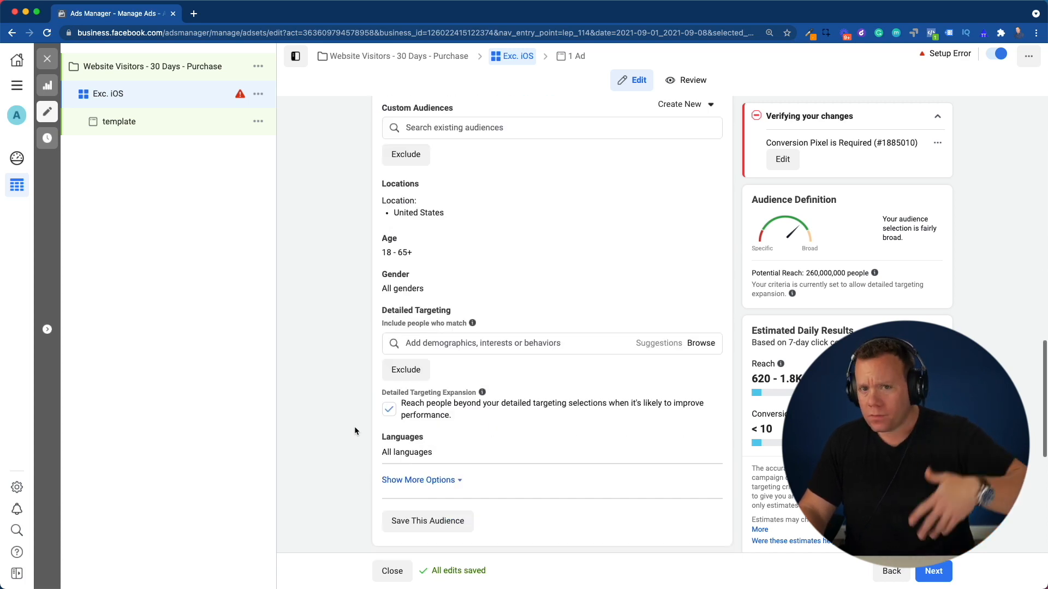
{"action": "scroll", "scroll_direction": "down", "scroll_amount": 3}
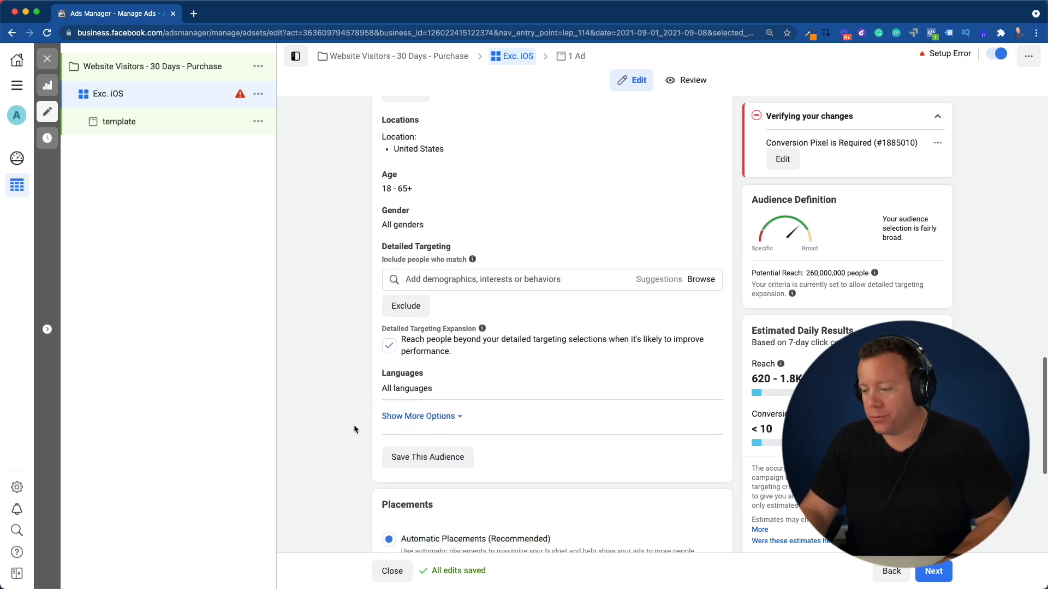
{"action": "scroll", "scroll_direction": "down", "scroll_amount": 3}
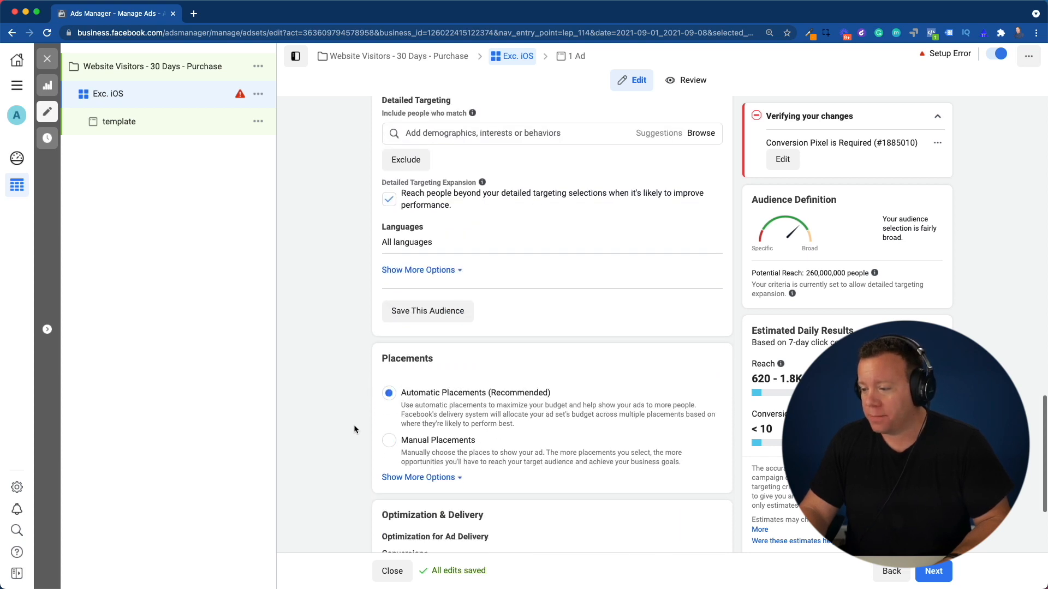
{"action": "scroll", "scroll_direction": "down", "scroll_amount": 3}
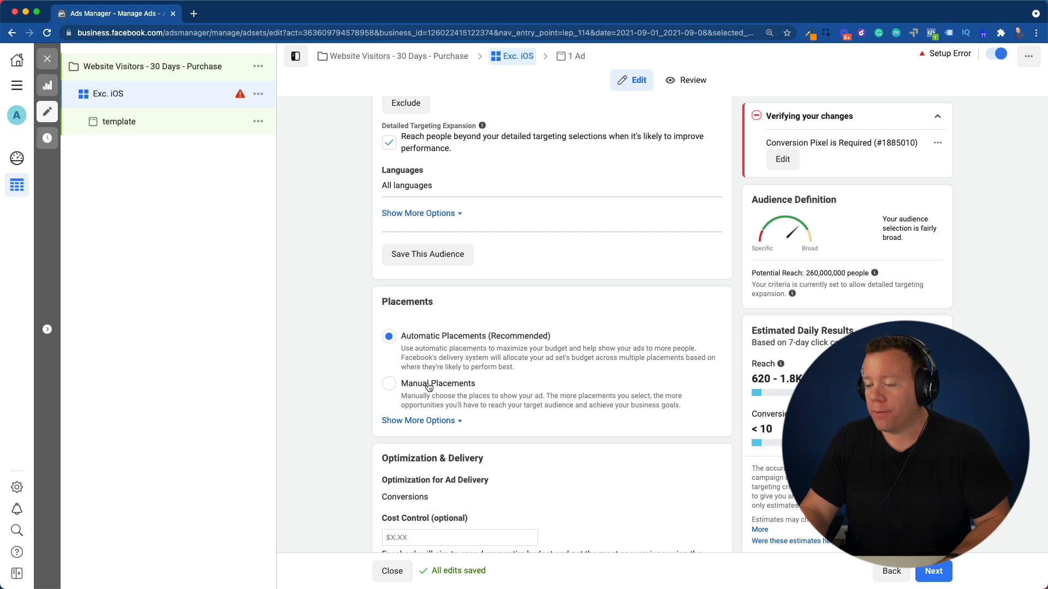
{"action": "left_click", "coordinate": [388, 383]}
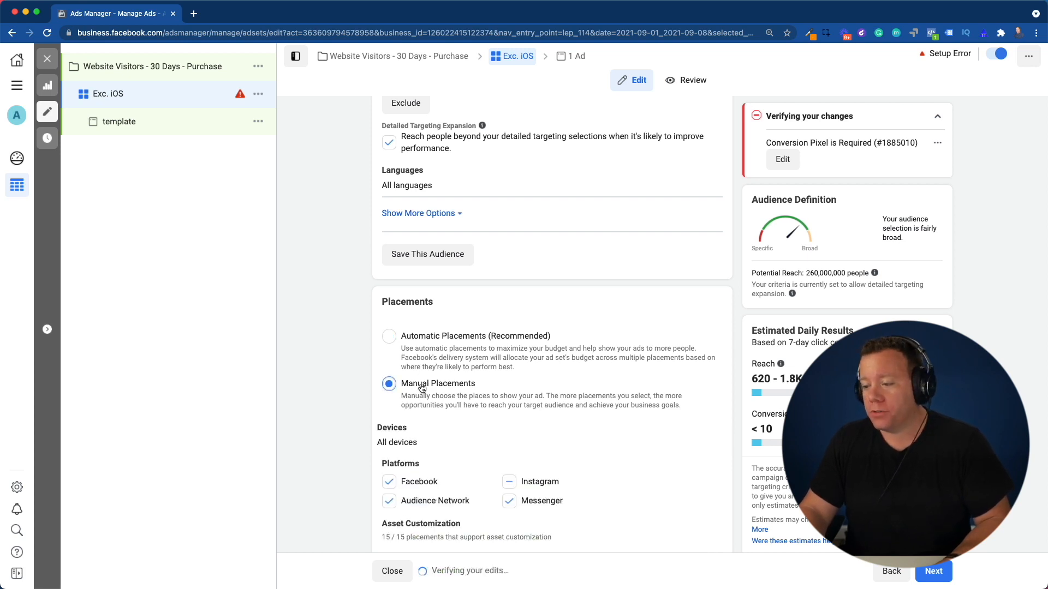
{"action": "scroll", "scroll_direction": "down", "scroll_amount": 3}
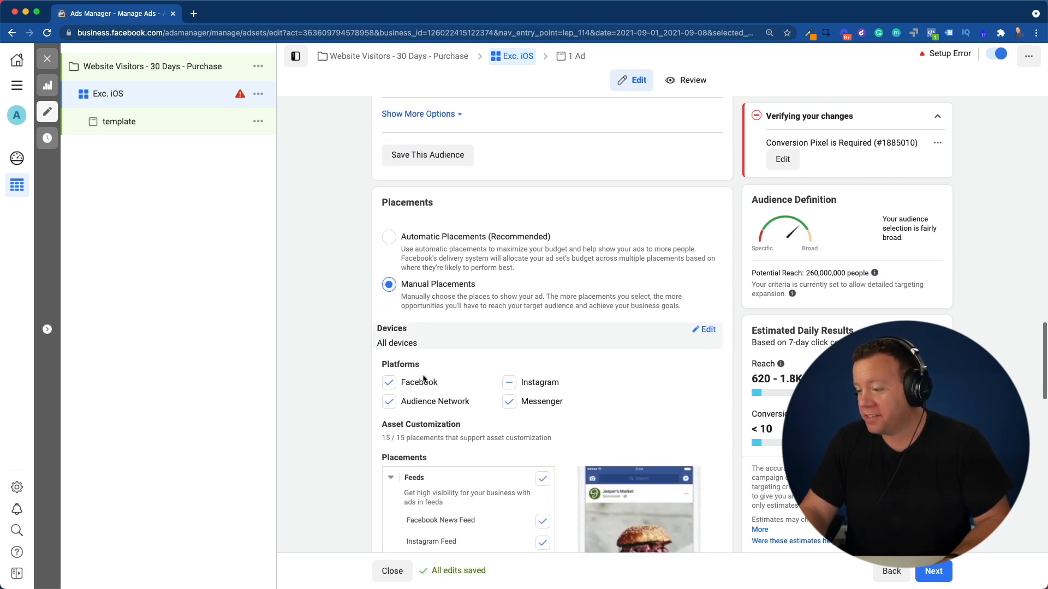
{"action": "scroll", "scroll_direction": "down", "scroll_amount": 3}
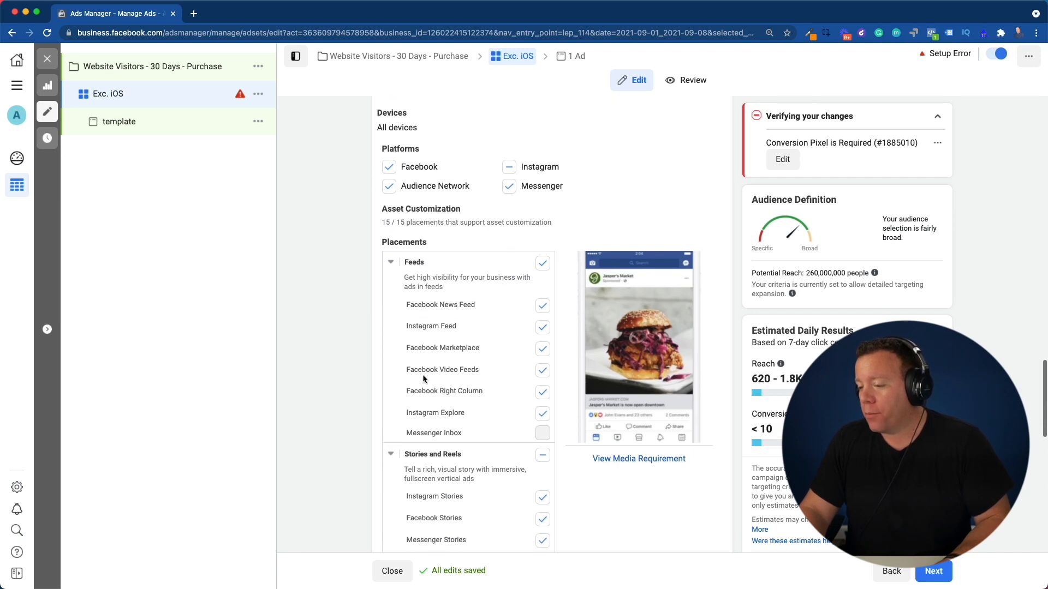
{"action": "scroll", "scroll_direction": "down", "scroll_amount": 3}
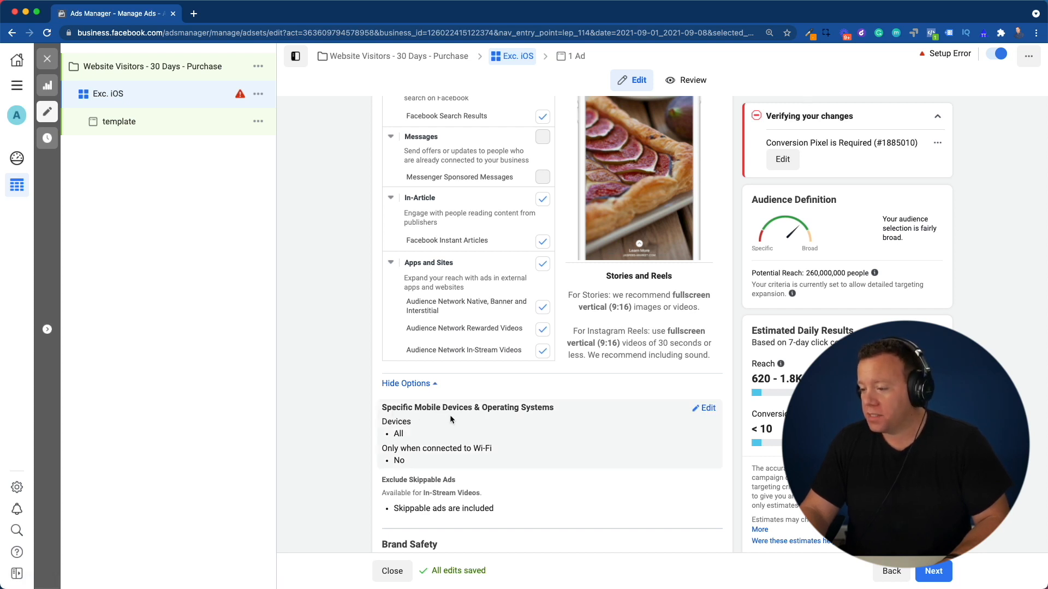
{"action": "mouse_move", "coordinate": [522, 419]}
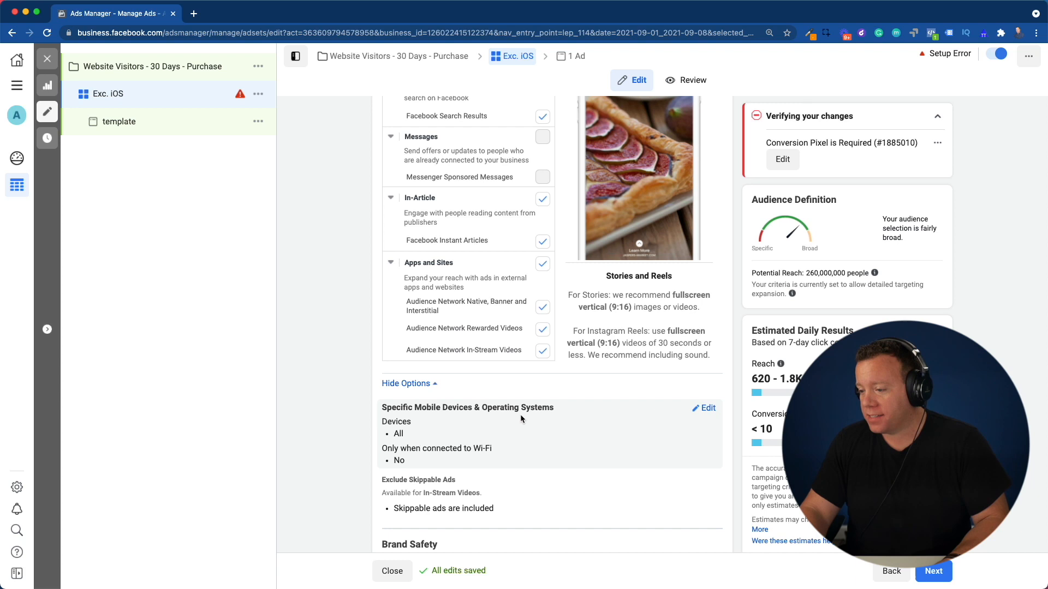
{"action": "mouse_move", "coordinate": [673, 420]}
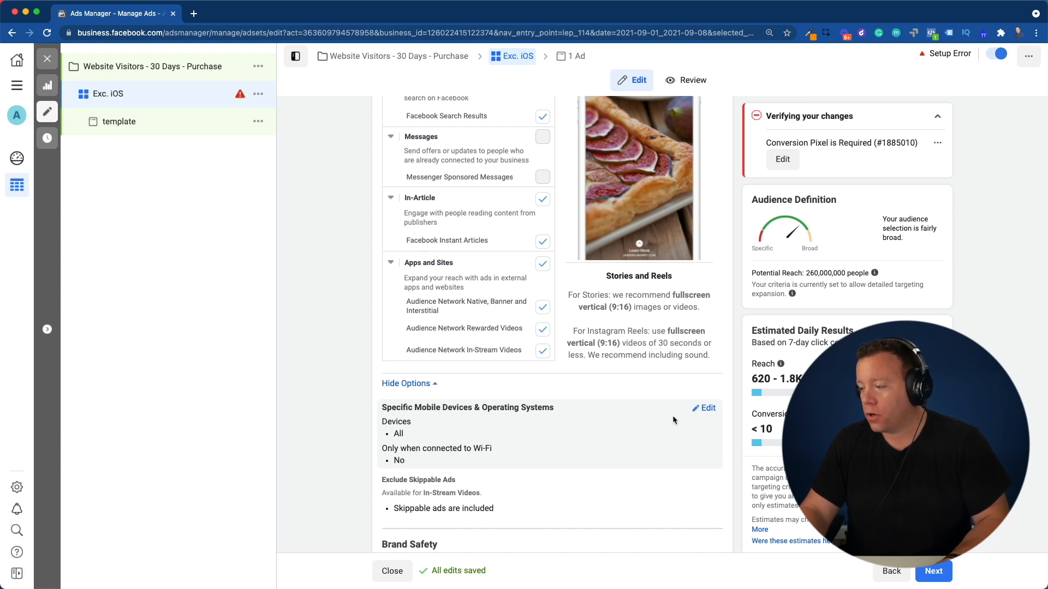
- Restrict the Exc. iOS ad set to Android Devices Only, all smartphones and tablets
{"action": "left_click", "coordinate": [703, 407]}
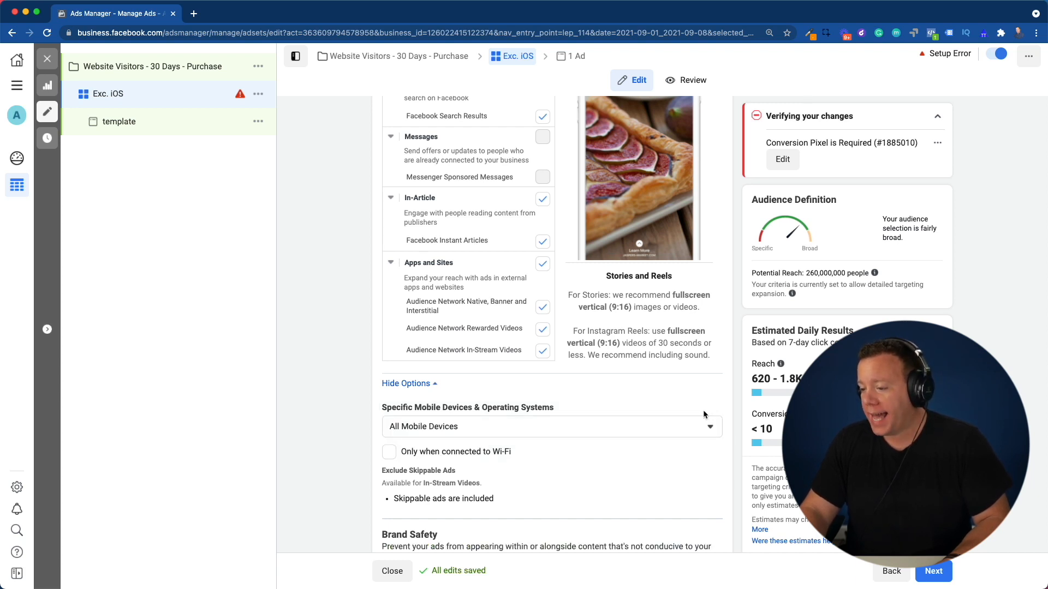
{"action": "scroll", "scroll_direction": "down", "scroll_amount": 3}
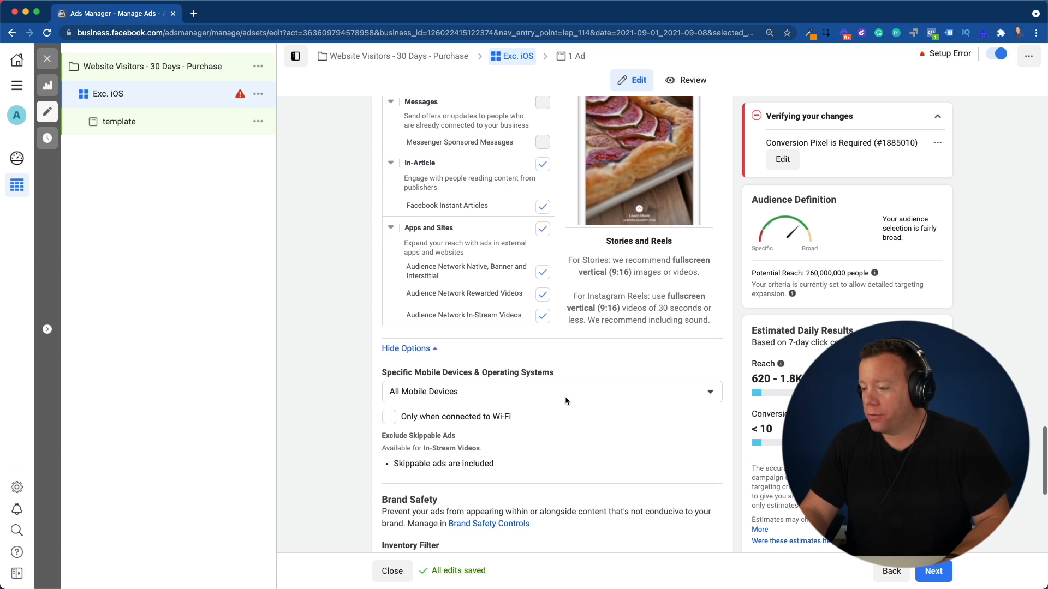
{"action": "left_click", "coordinate": [550, 392]}
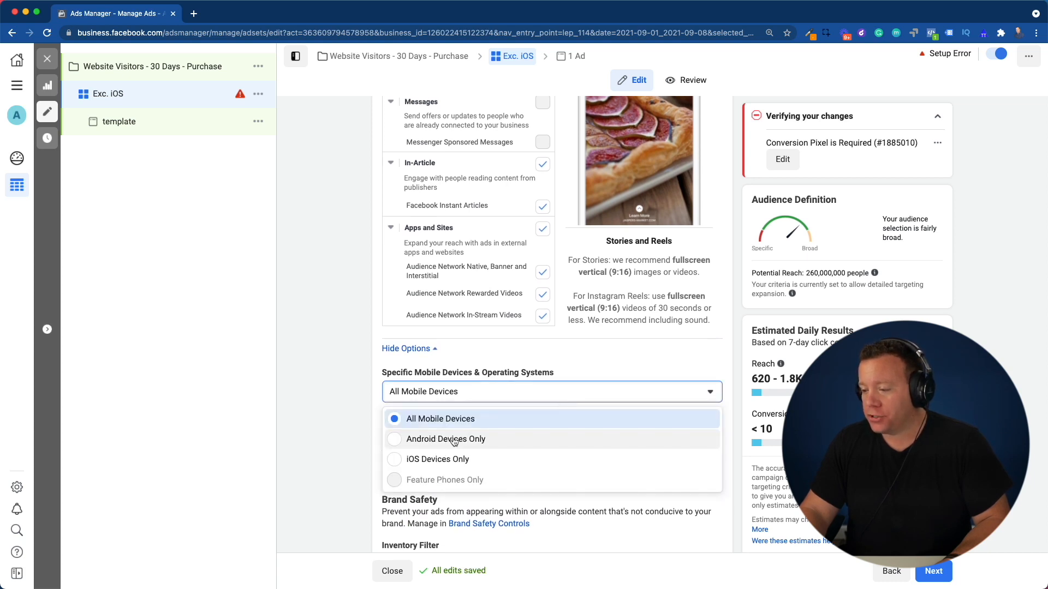
{"action": "left_click", "coordinate": [445, 439]}
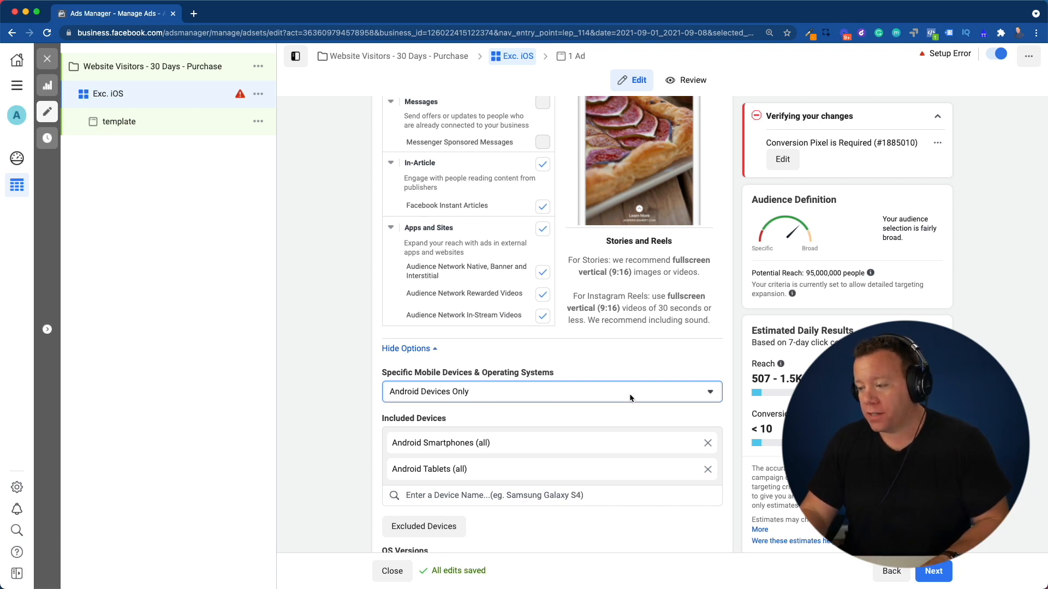
{"action": "left_click", "coordinate": [550, 392]}
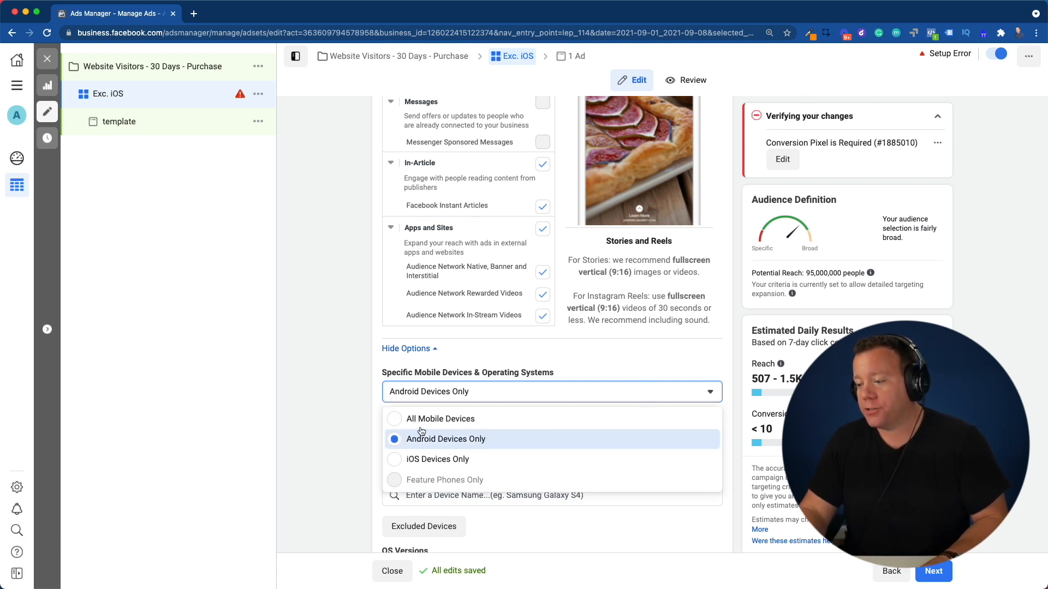
{"action": "left_click", "coordinate": [445, 439]}
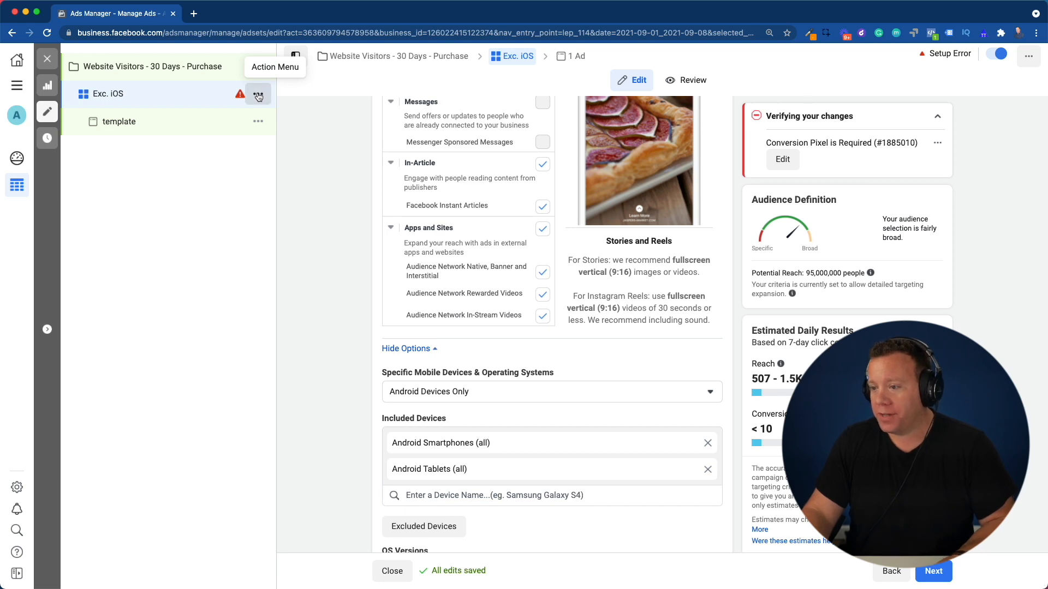
- Duplicate the Exc. iOS ad set once into the same campaign
{"action": "left_click", "coordinate": [257, 96]}
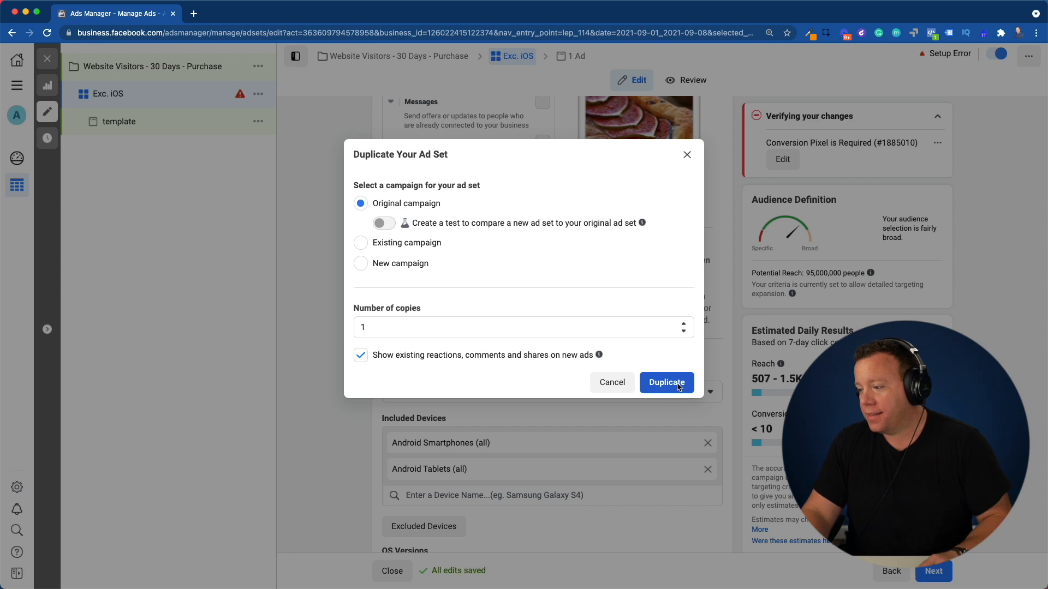
{"action": "left_click", "coordinate": [665, 382]}
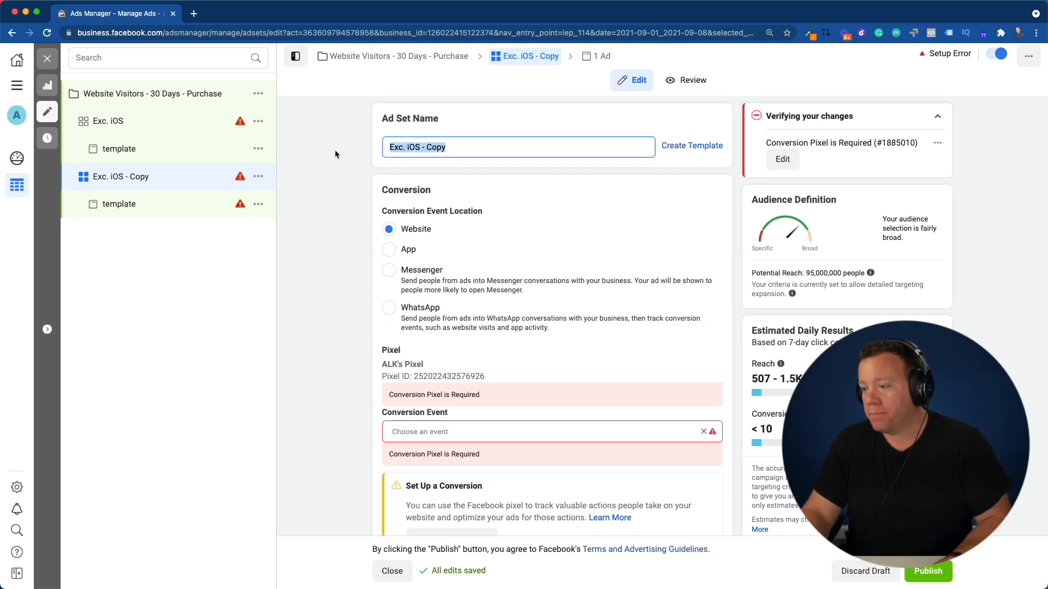
- Rename the copy to 'iOS' and uncheck Desktop so placements run on Mobile only
{"action": "type", "text": "iOS"}
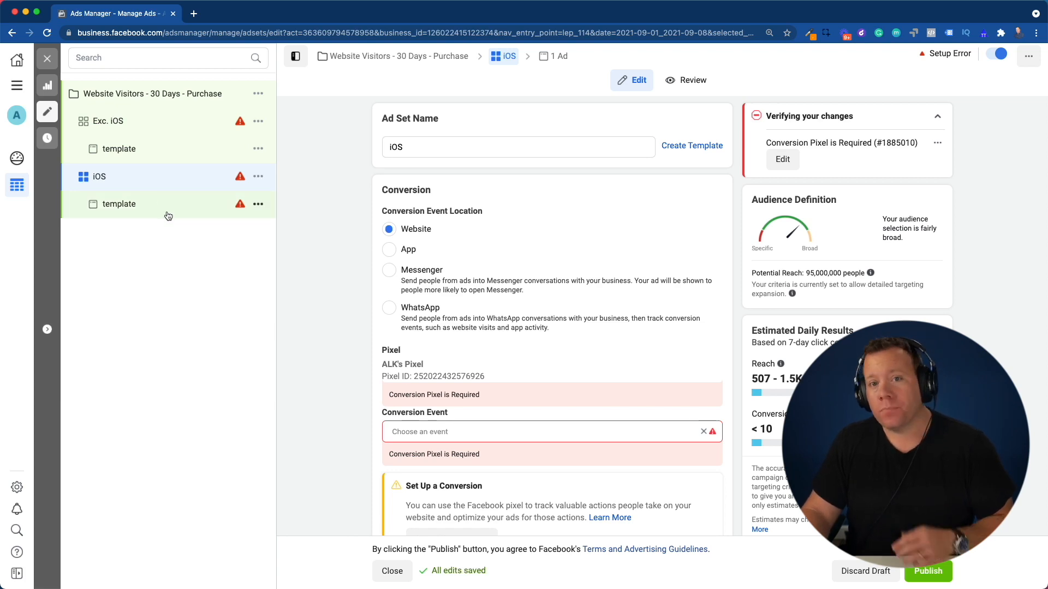
{"action": "scroll", "scroll_direction": "down", "scroll_amount": 3}
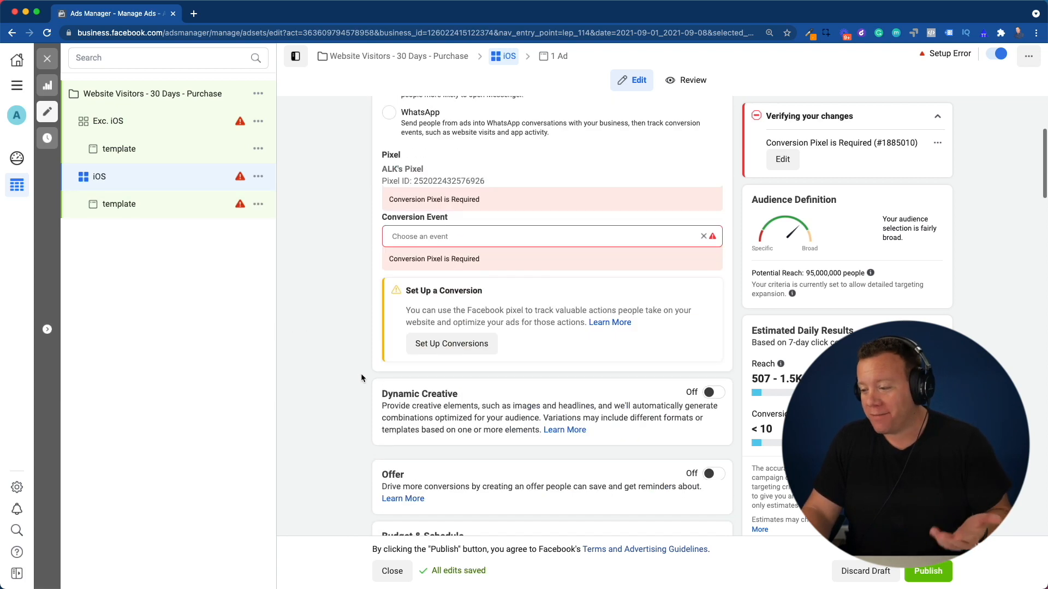
{"action": "scroll", "scroll_direction": "down", "scroll_amount": 3}
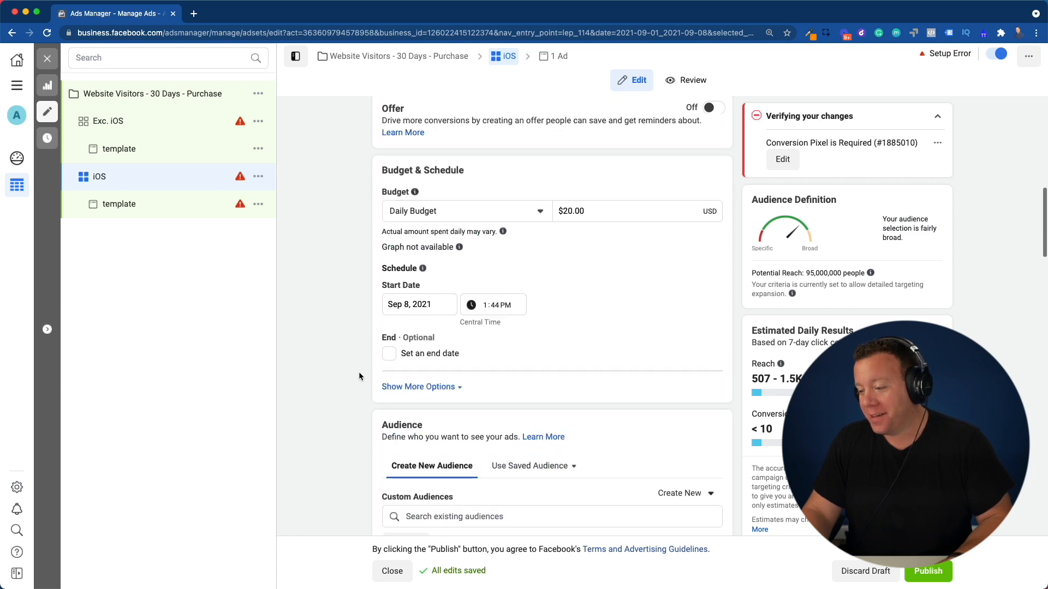
{"action": "scroll", "scroll_direction": "down", "scroll_amount": 3}
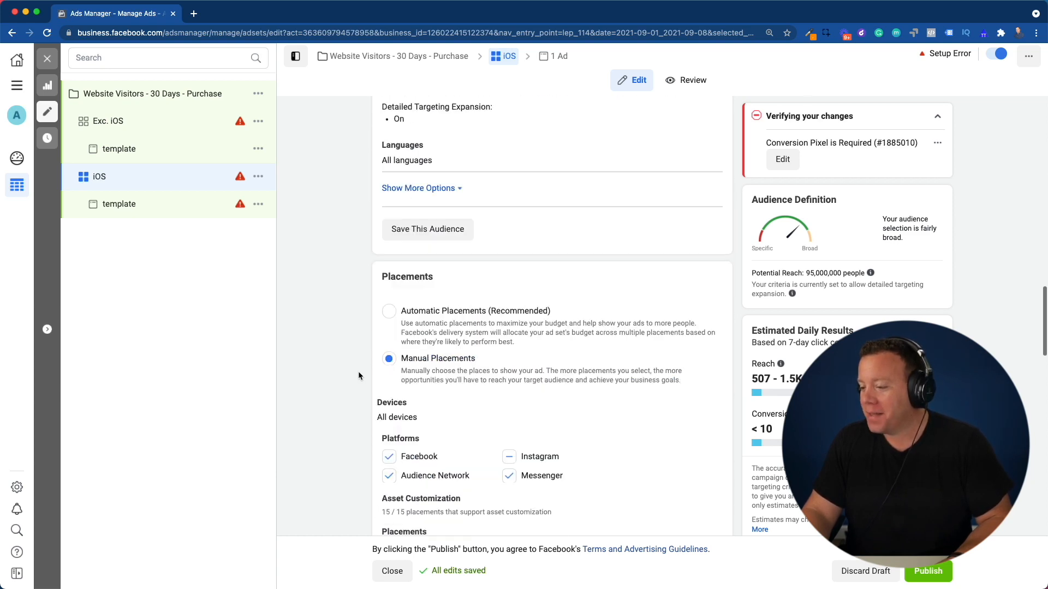
{"action": "scroll", "scroll_direction": "down", "scroll_amount": 3}
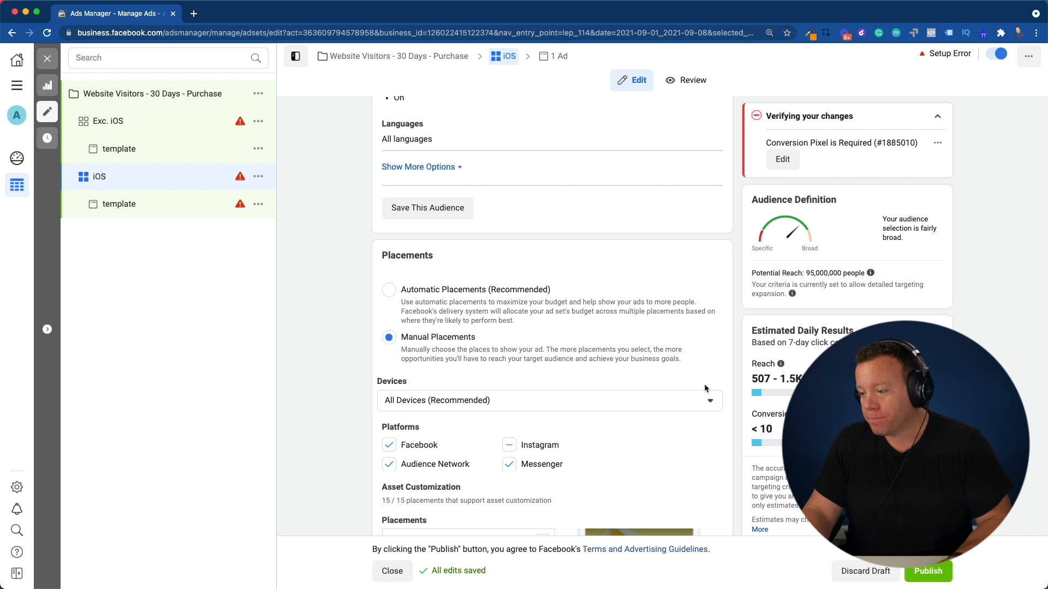
{"action": "left_click", "coordinate": [549, 400]}
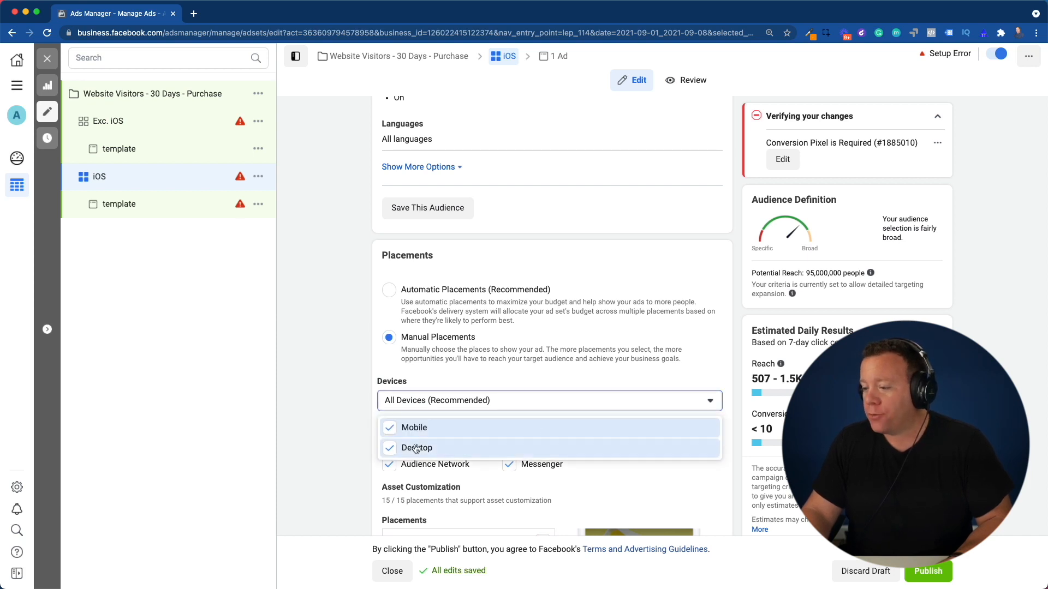
{"action": "left_click", "coordinate": [390, 447]}
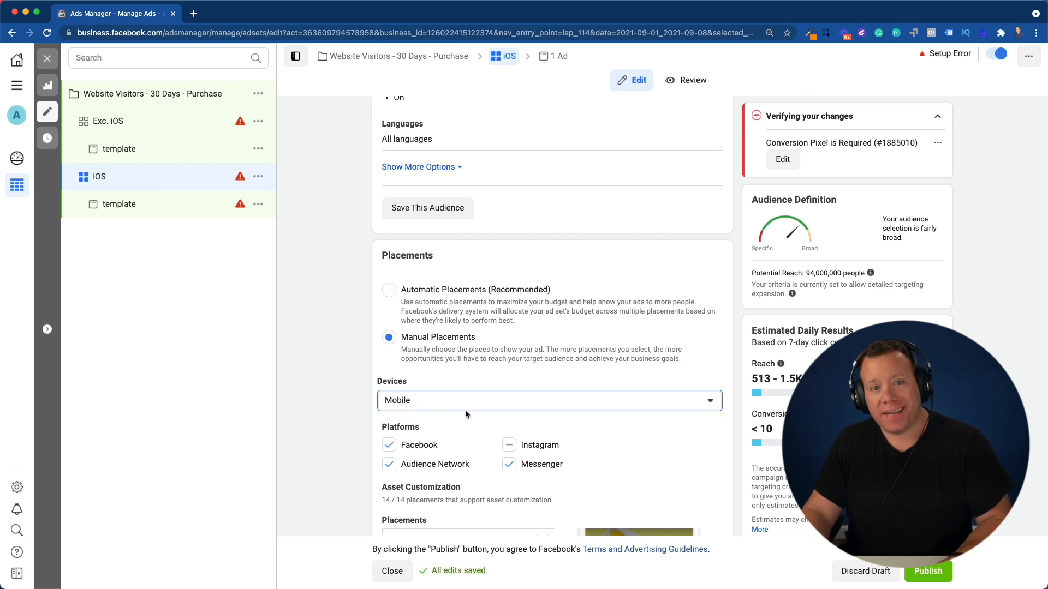
{"action": "mouse_move", "coordinate": [608, 430]}
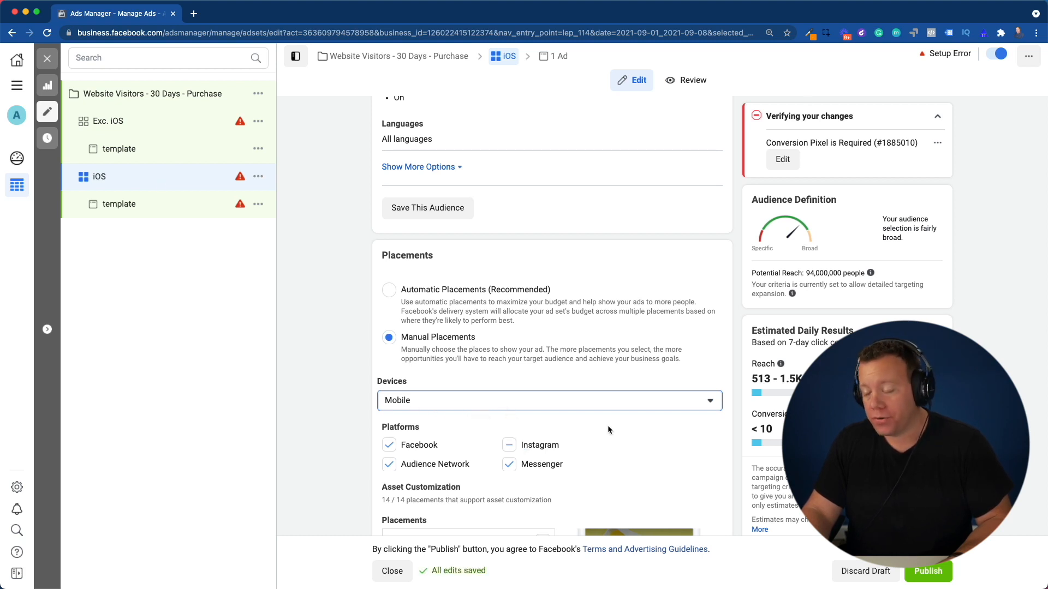
- Set the iOS ad set's specific mobile devices to iOS Devices Only
{"action": "scroll", "scroll_direction": "down", "scroll_amount": 3}
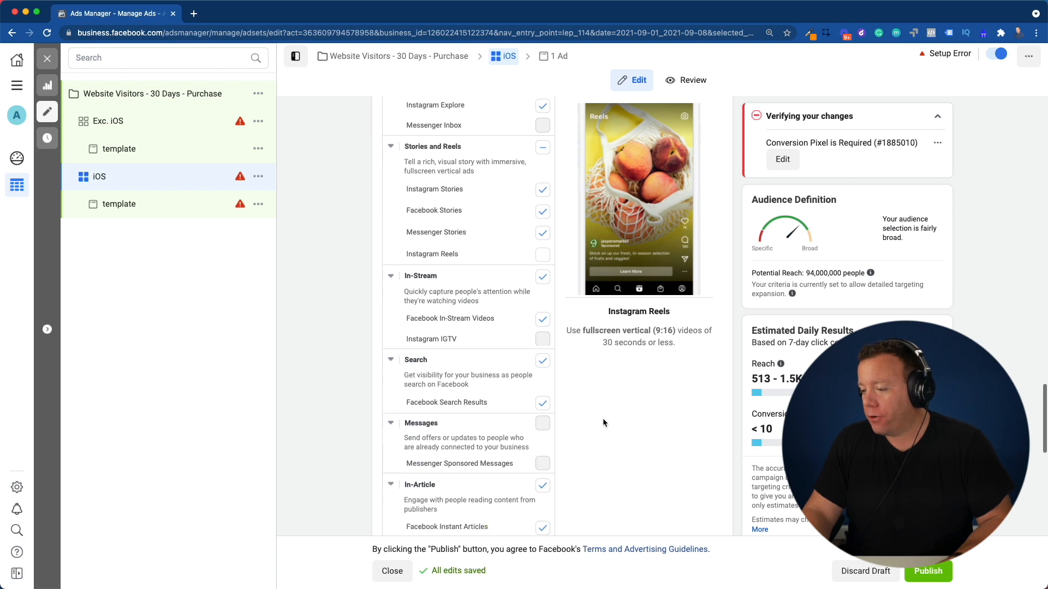
{"action": "scroll", "scroll_direction": "down", "scroll_amount": 3}
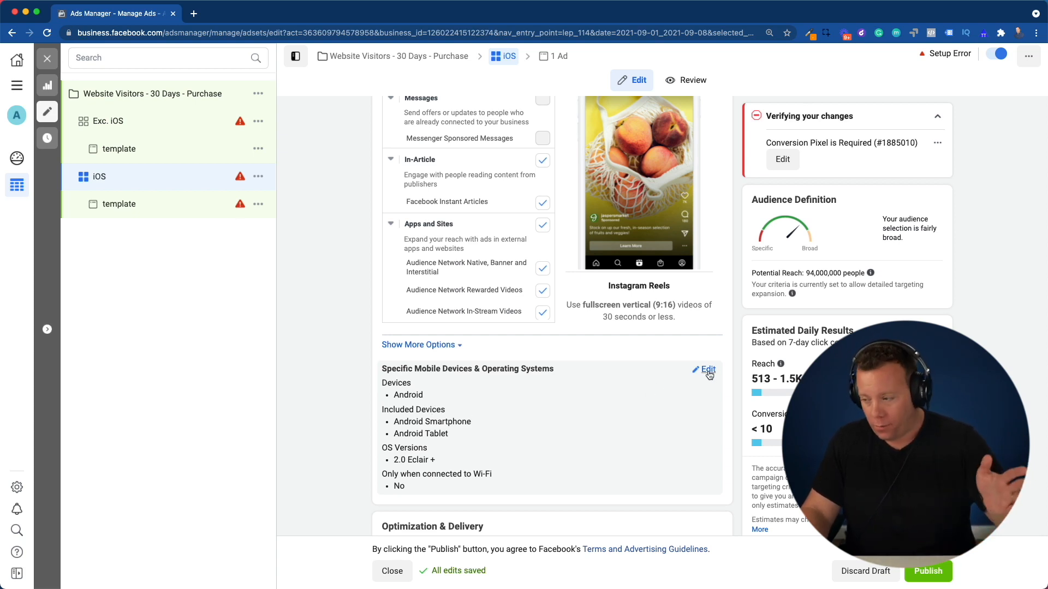
{"action": "left_click", "coordinate": [704, 370]}
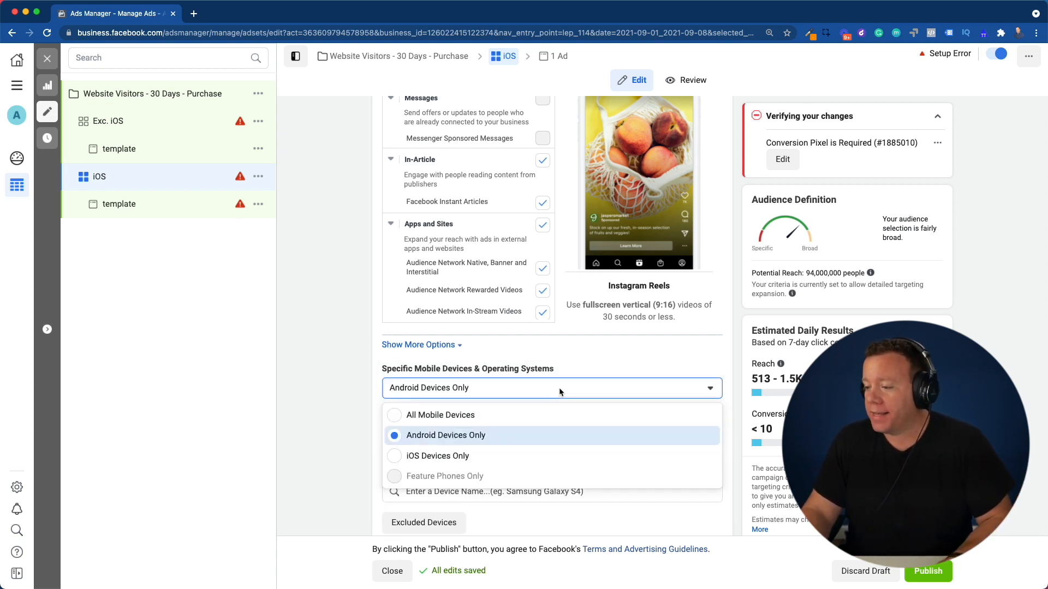
{"action": "mouse_move", "coordinate": [438, 456]}
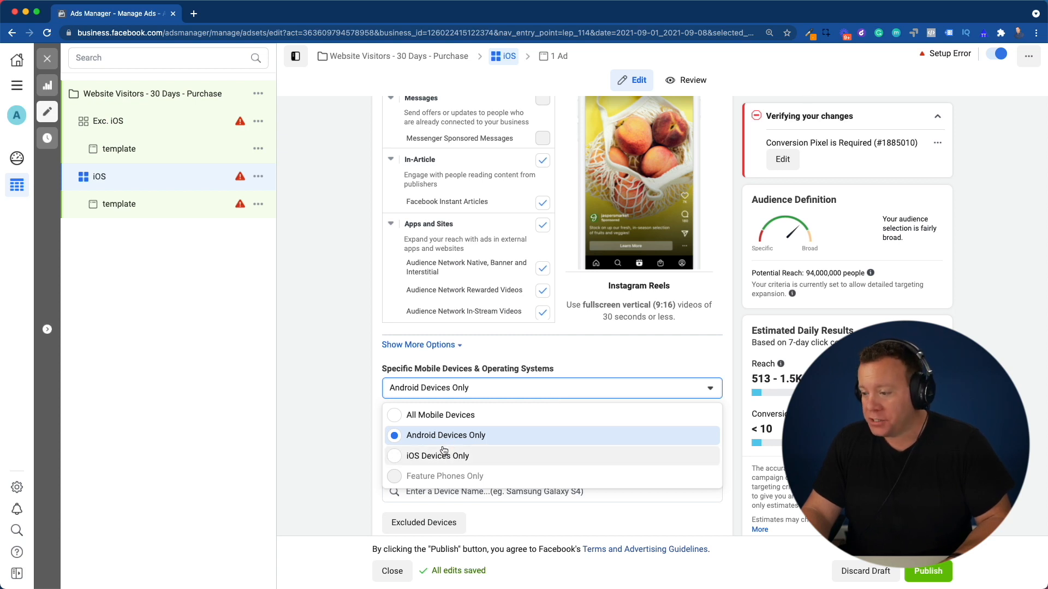
{"action": "left_click", "coordinate": [439, 457]}
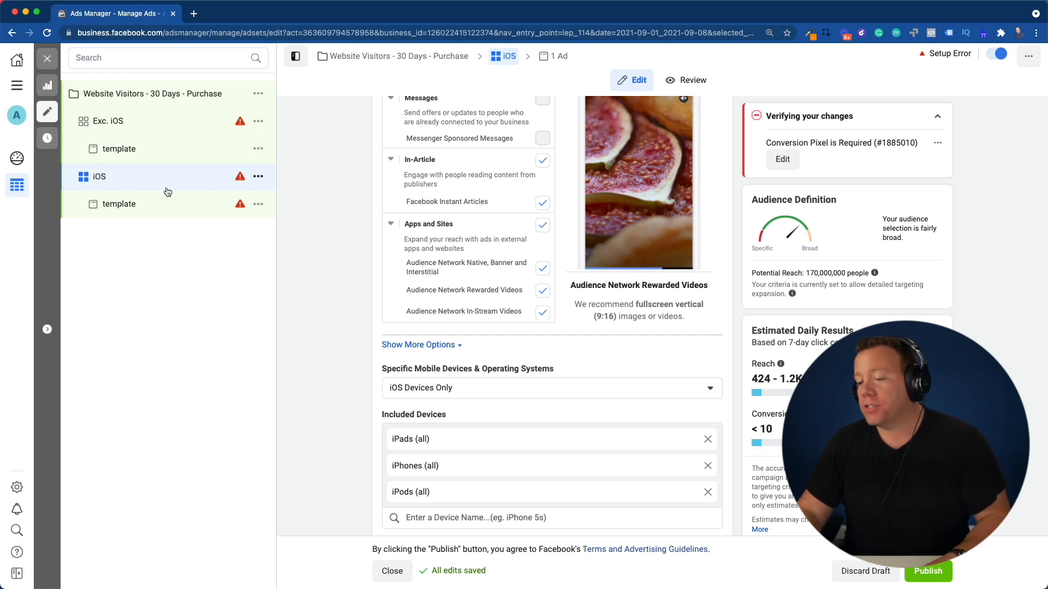
- Open the iOS ad set's template ad and scroll to its Tracking section
{"action": "left_click", "coordinate": [119, 204]}
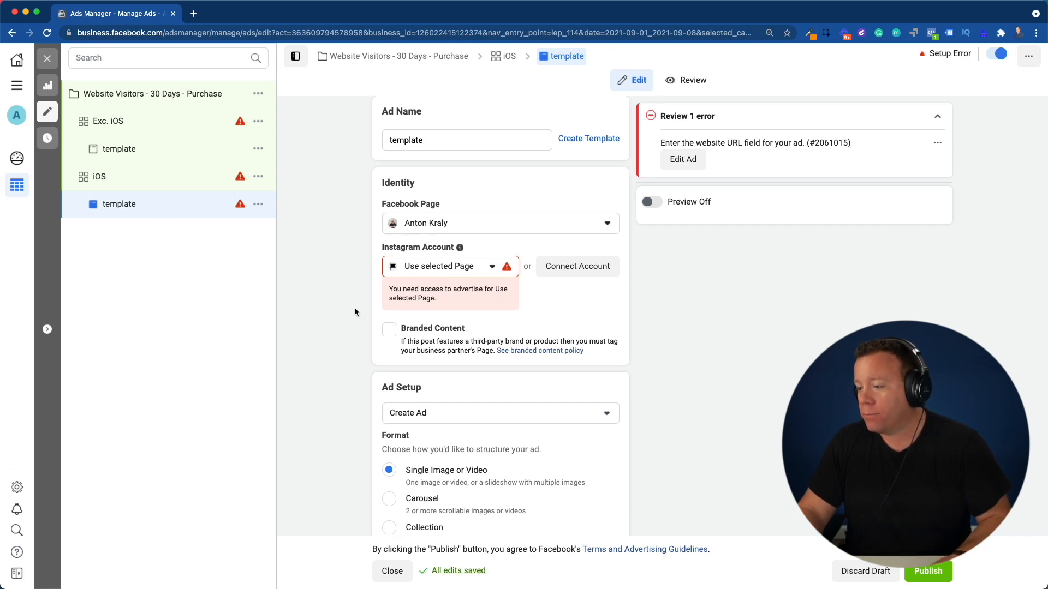
{"action": "scroll", "scroll_direction": "down", "scroll_amount": 3}
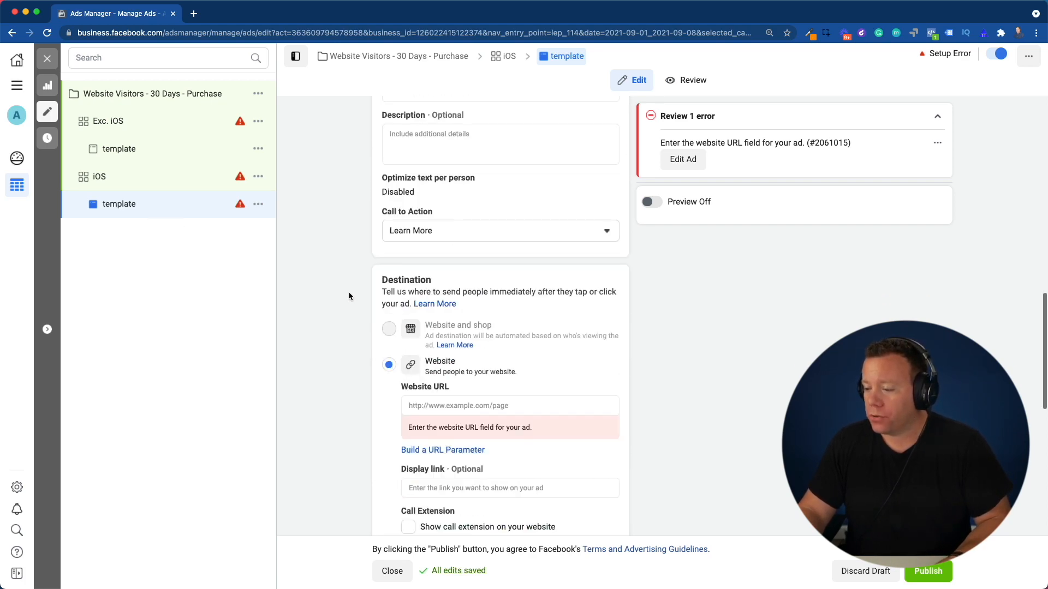
{"action": "scroll", "scroll_direction": "down", "scroll_amount": 3}
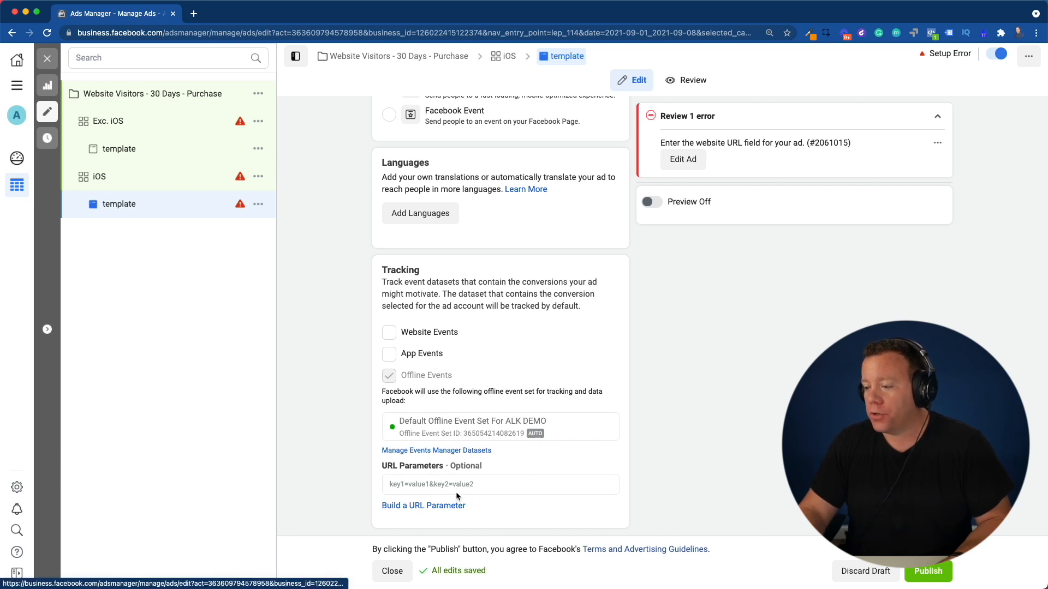
{"action": "mouse_move", "coordinate": [451, 482]}
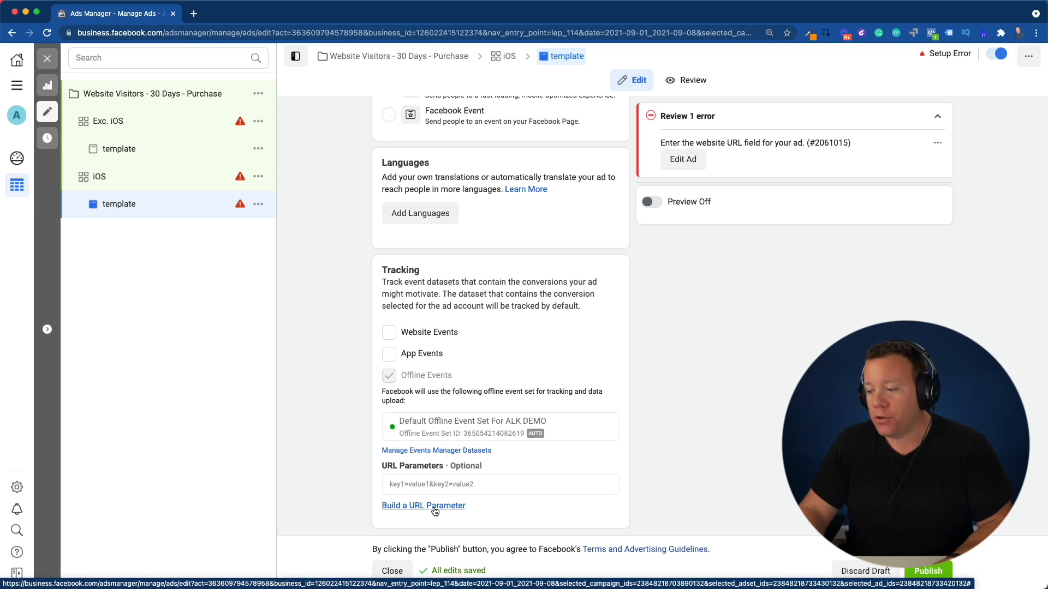
- Build URL parameters with source 'facebook' and medium 'ios_all_placements'
{"action": "left_click", "coordinate": [424, 506]}
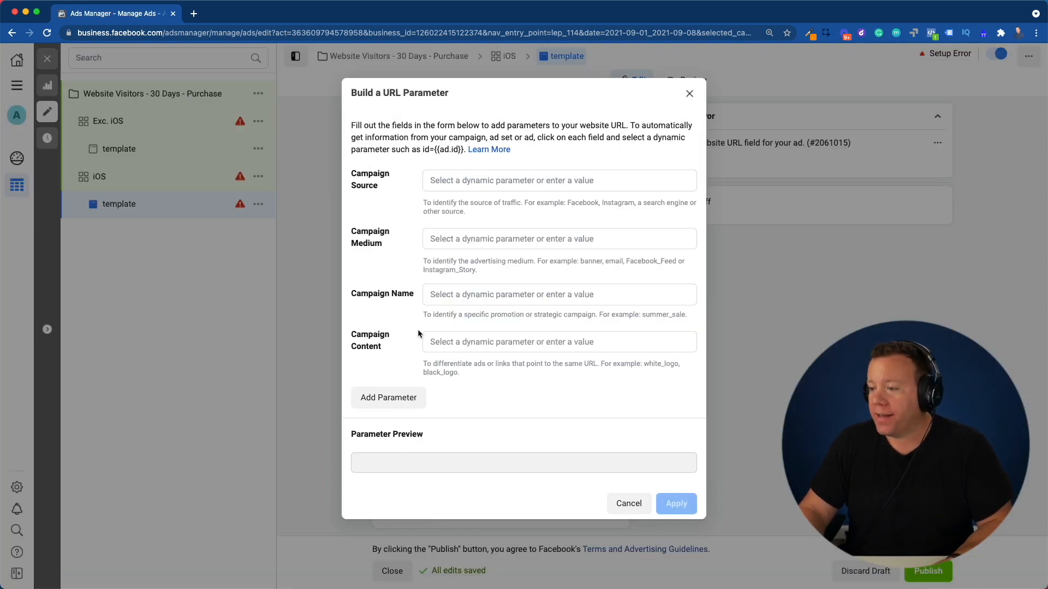
{"action": "mouse_move", "coordinate": [444, 221]}
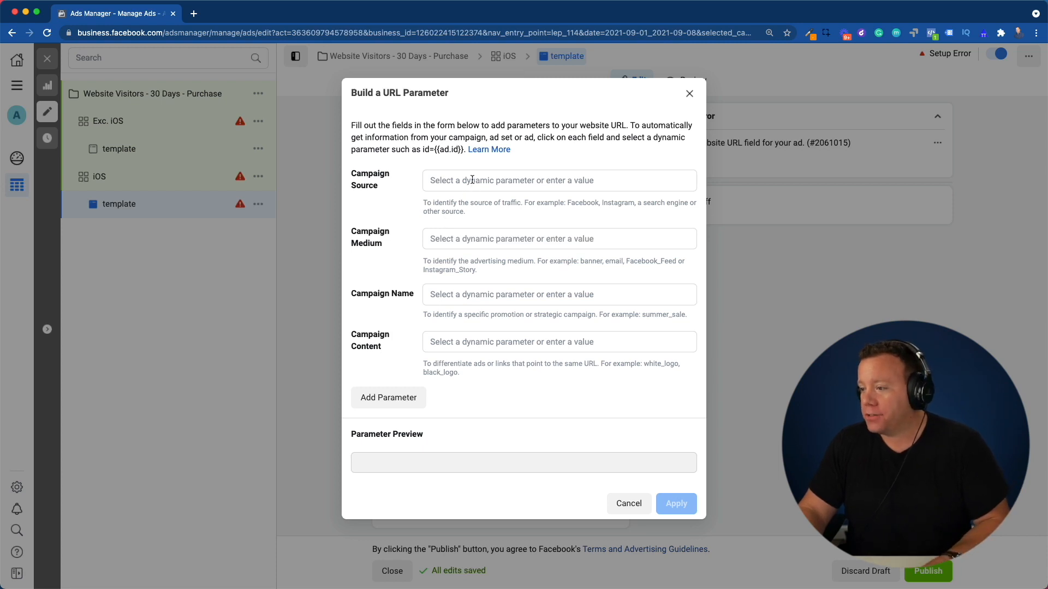
{"action": "type", "text": "fa"}
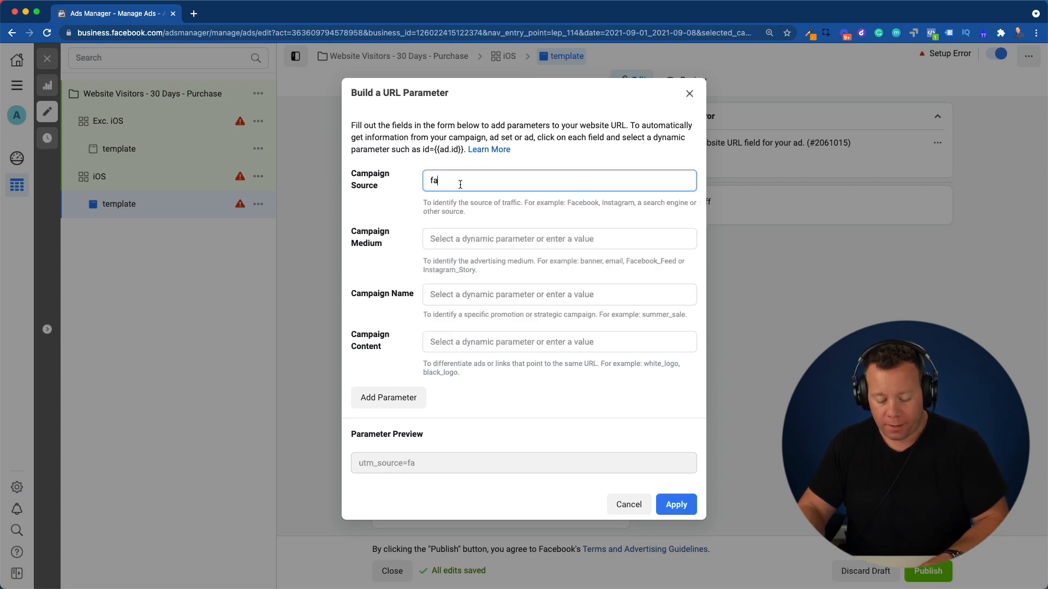
{"action": "left_click", "coordinate": [558, 239]}
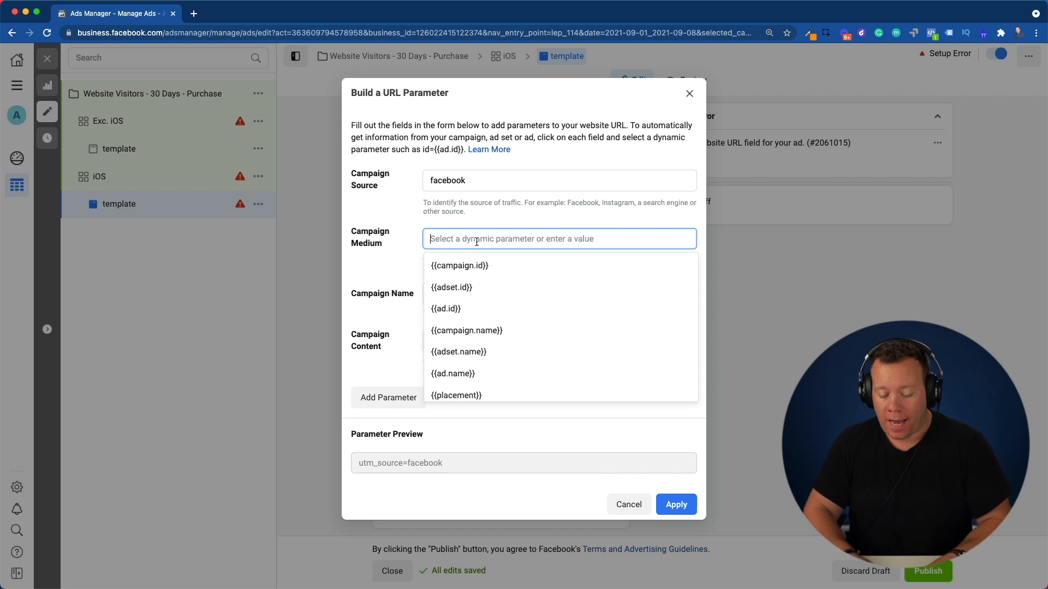
{"action": "type", "text": "ios_all_placements"}
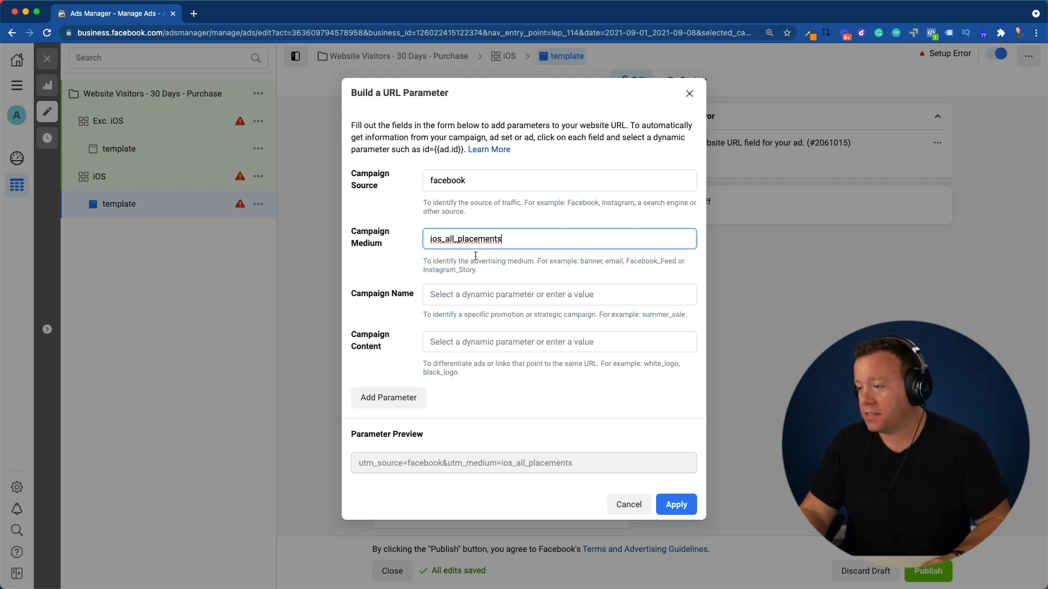
- Set campaign name to {{campaign.name}} and content to {{ad.name}}, then apply the parameters
{"action": "left_click", "coordinate": [558, 294]}
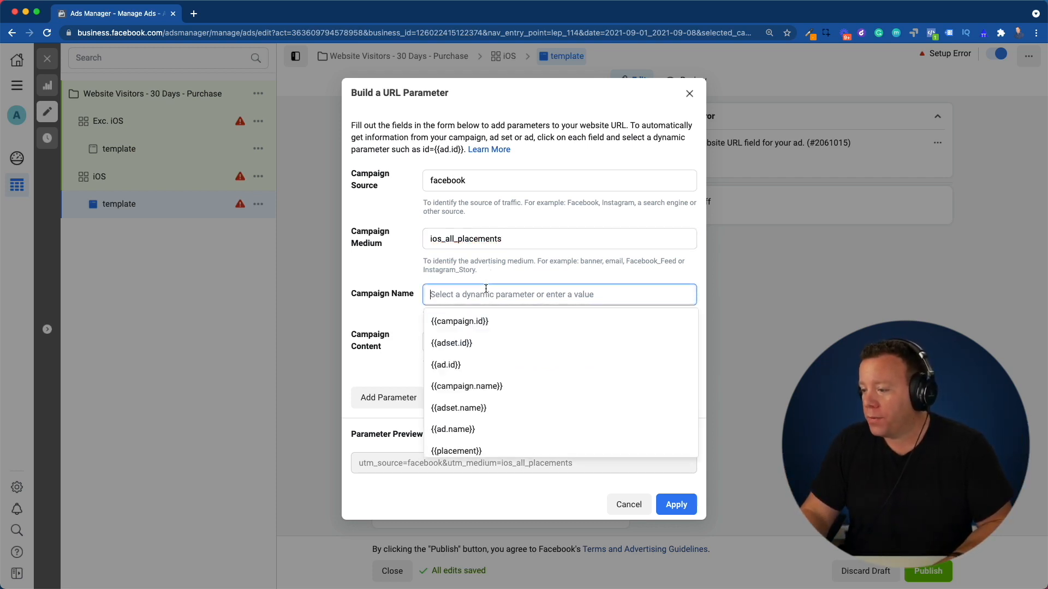
{"action": "left_click", "coordinate": [466, 386]}
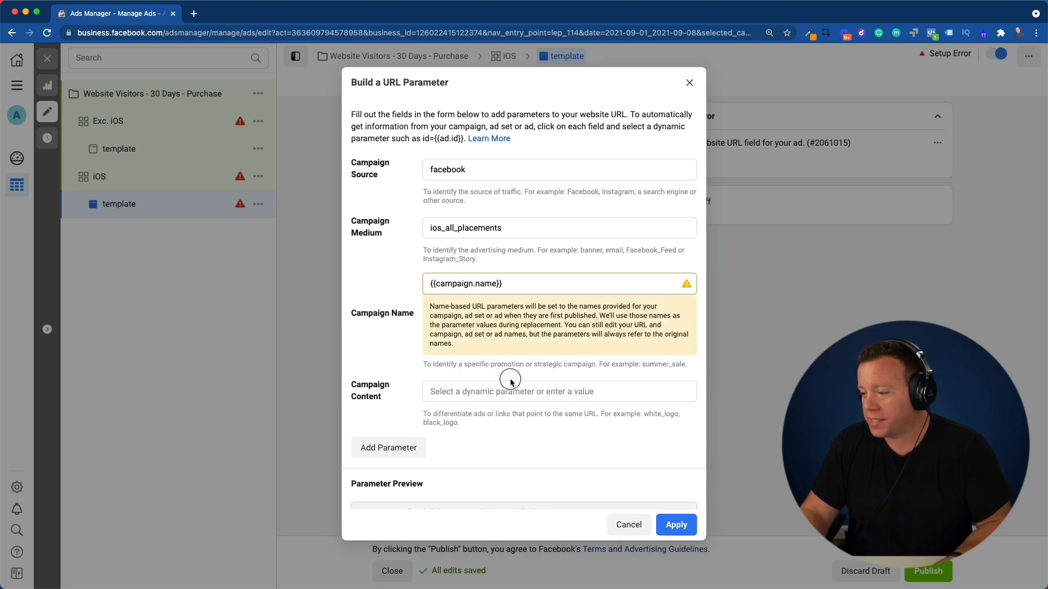
{"action": "left_click", "coordinate": [559, 392]}
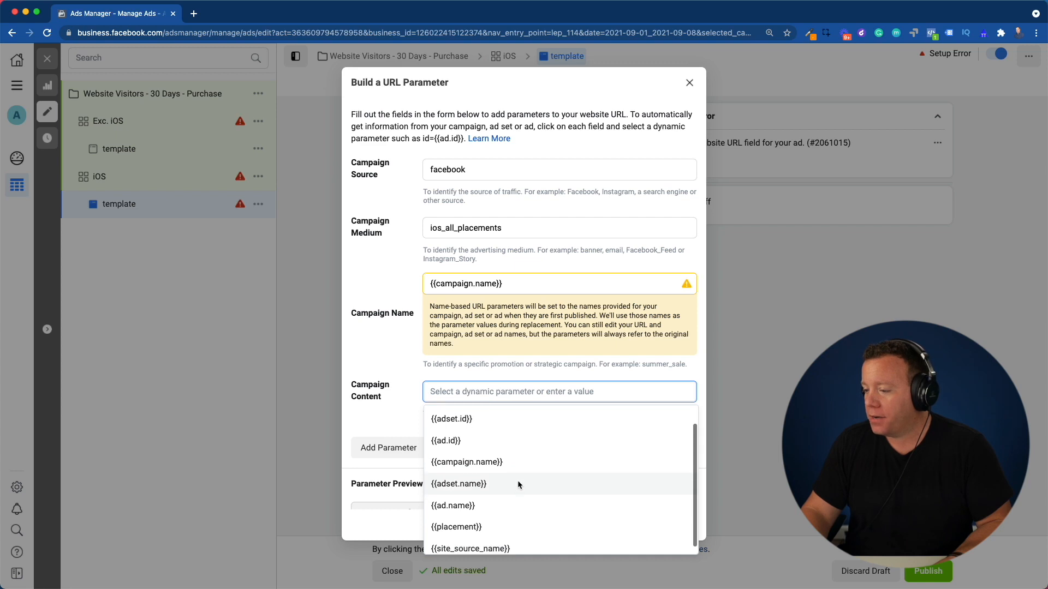
{"action": "left_click", "coordinate": [452, 505]}
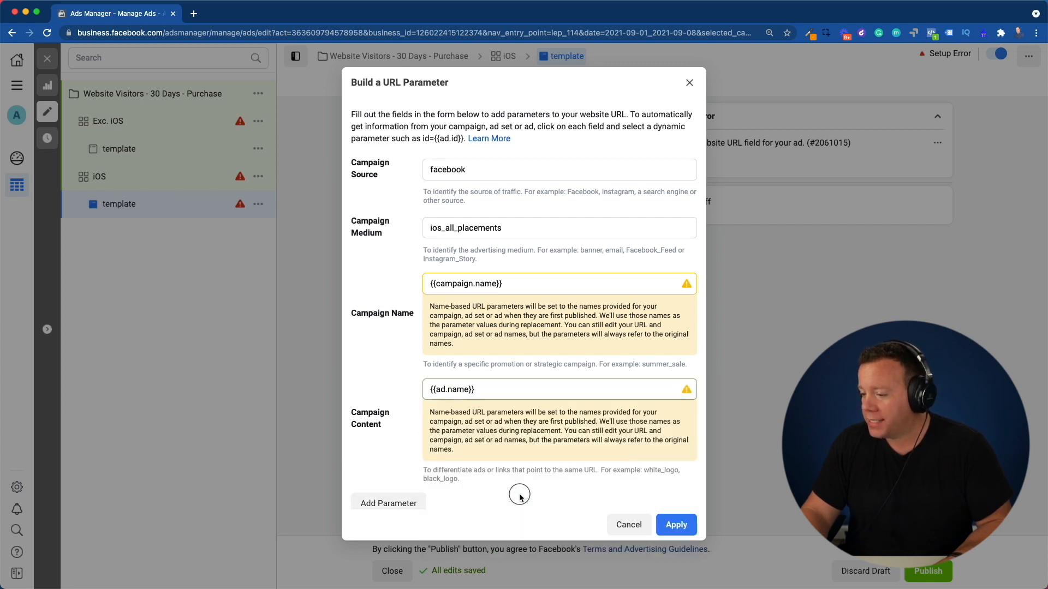
{"action": "scroll", "scroll_direction": "down", "scroll_amount": 3}
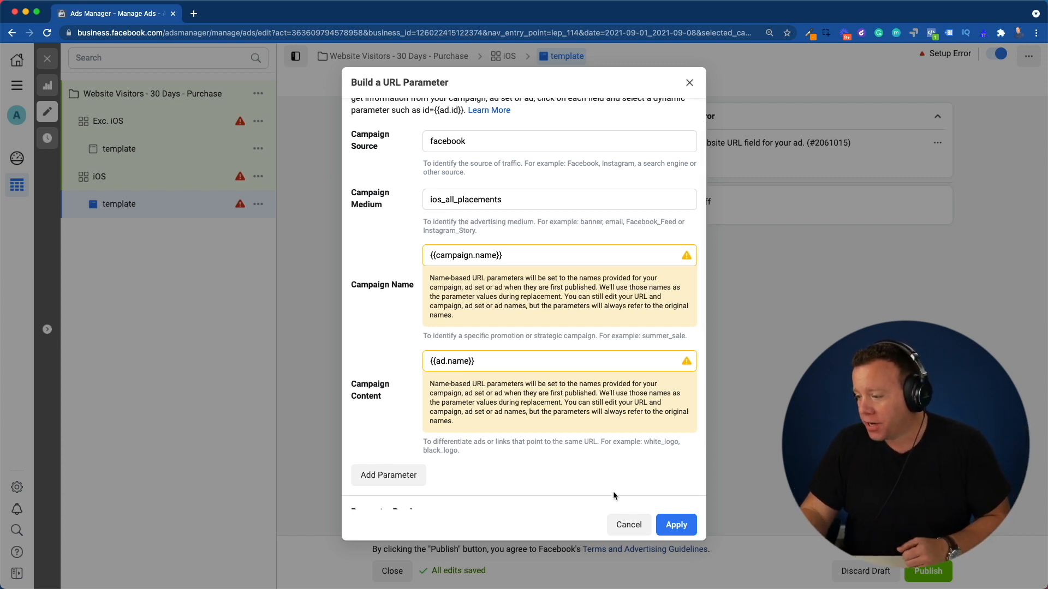
{"action": "left_click", "coordinate": [674, 524]}
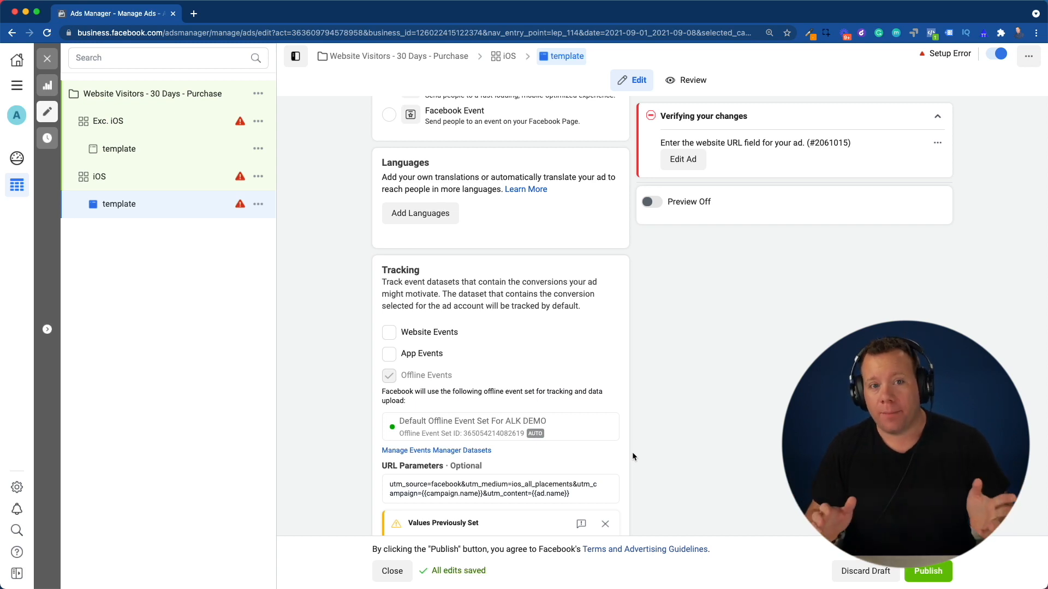
- Open the Drop Ship Blueprint course and expand Module 6: Get Traffic
{"action": "scroll", "scroll_direction": "down", "scroll_amount": 3}
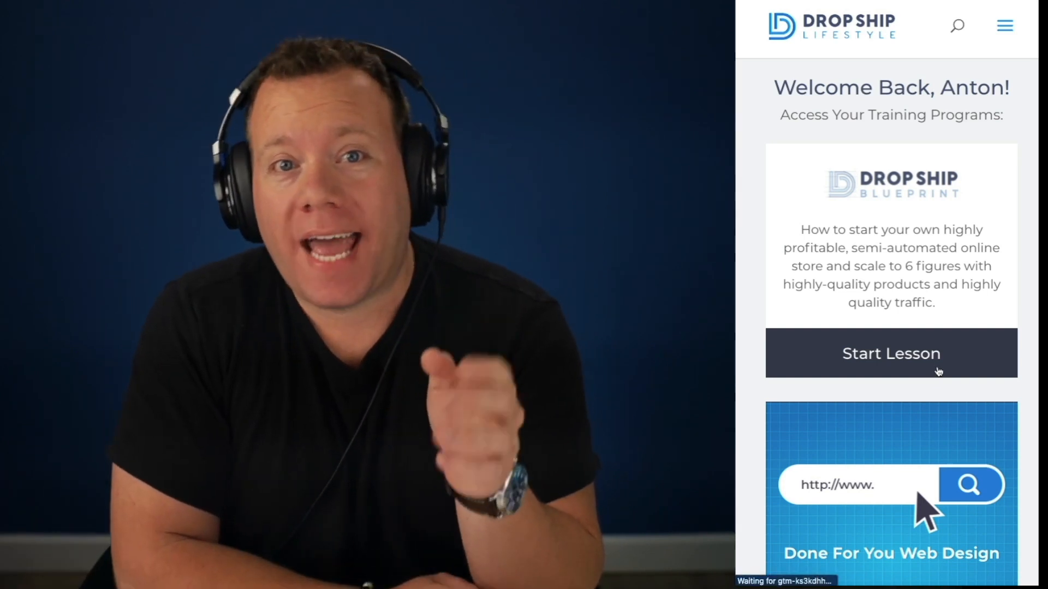
{"action": "left_click", "coordinate": [891, 353]}
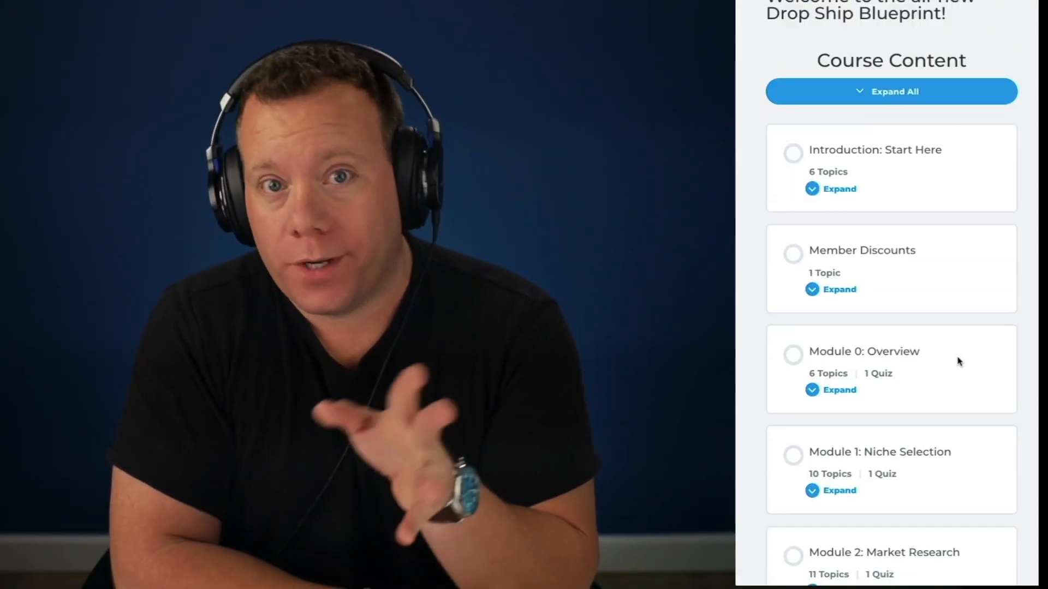
{"action": "scroll", "scroll_direction": "down", "scroll_amount": 3}
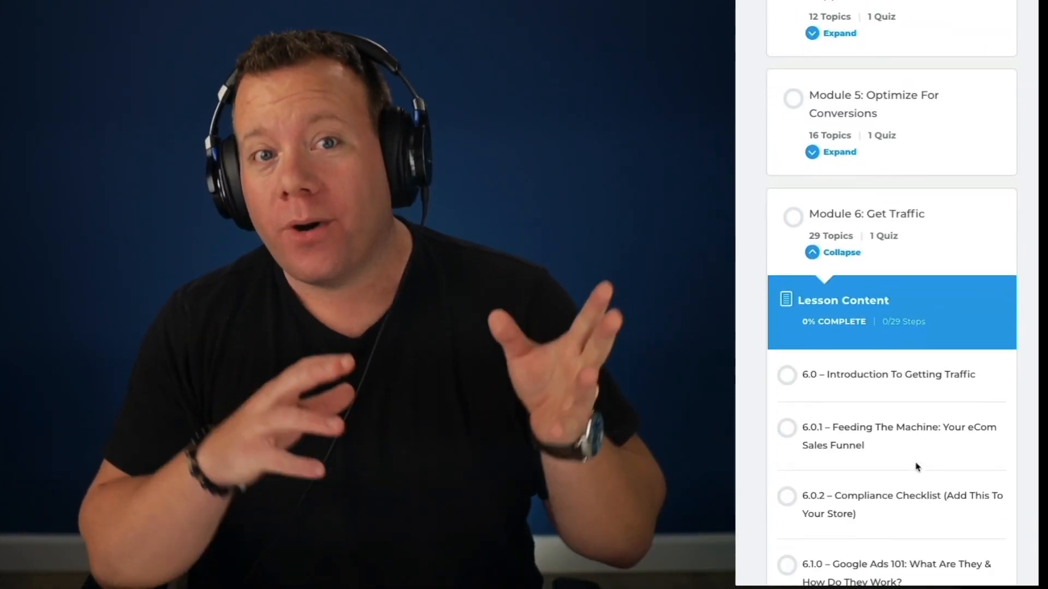
{"action": "scroll", "scroll_direction": "down", "scroll_amount": 3}
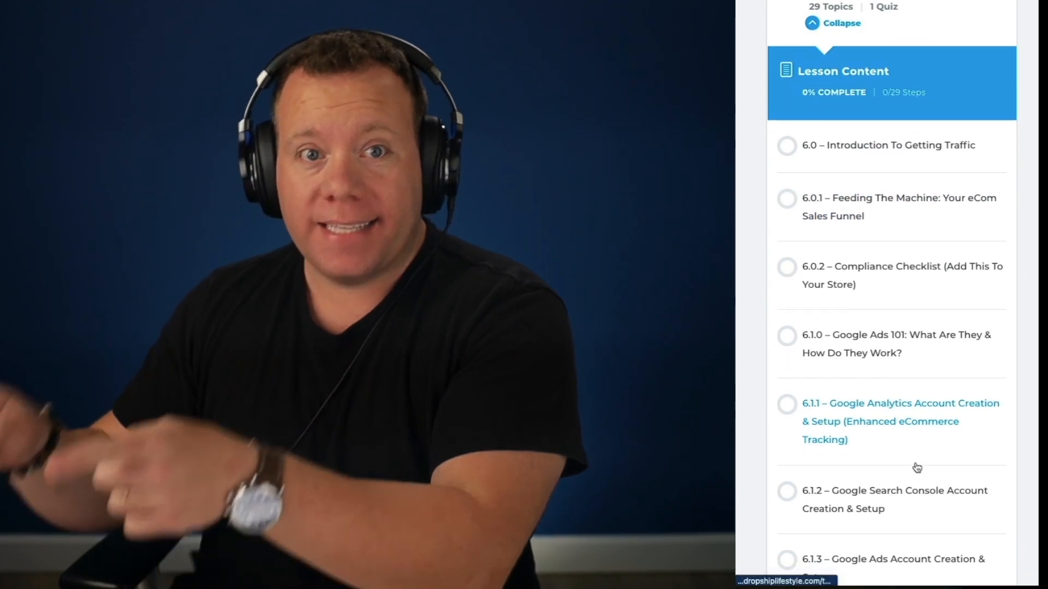